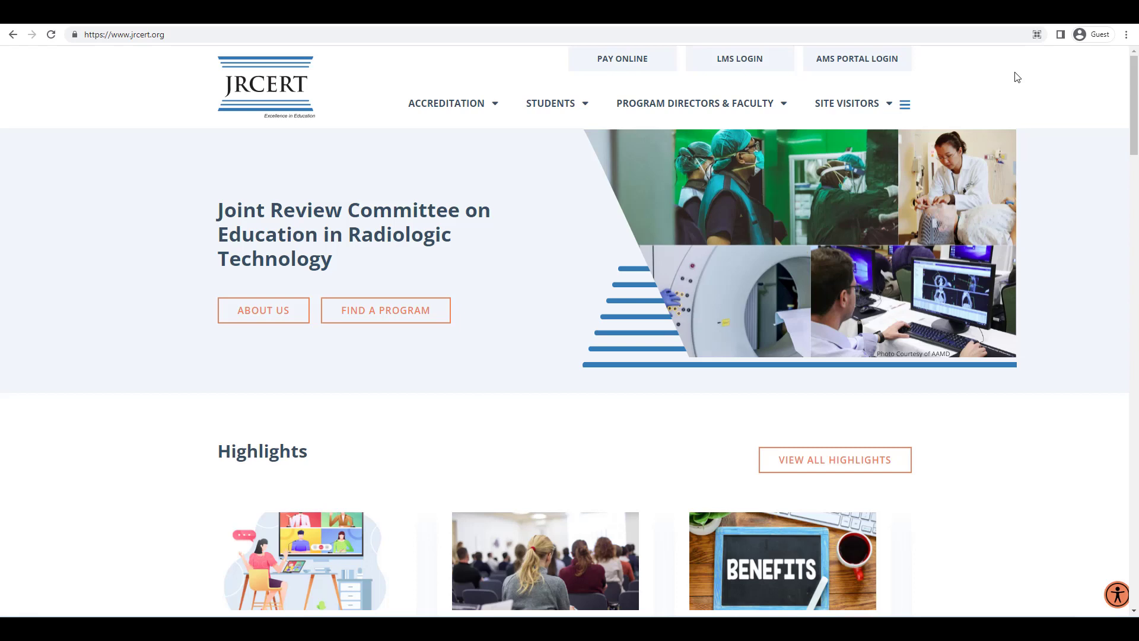
{"action": "mouse_move", "coordinate": [821, 43]}
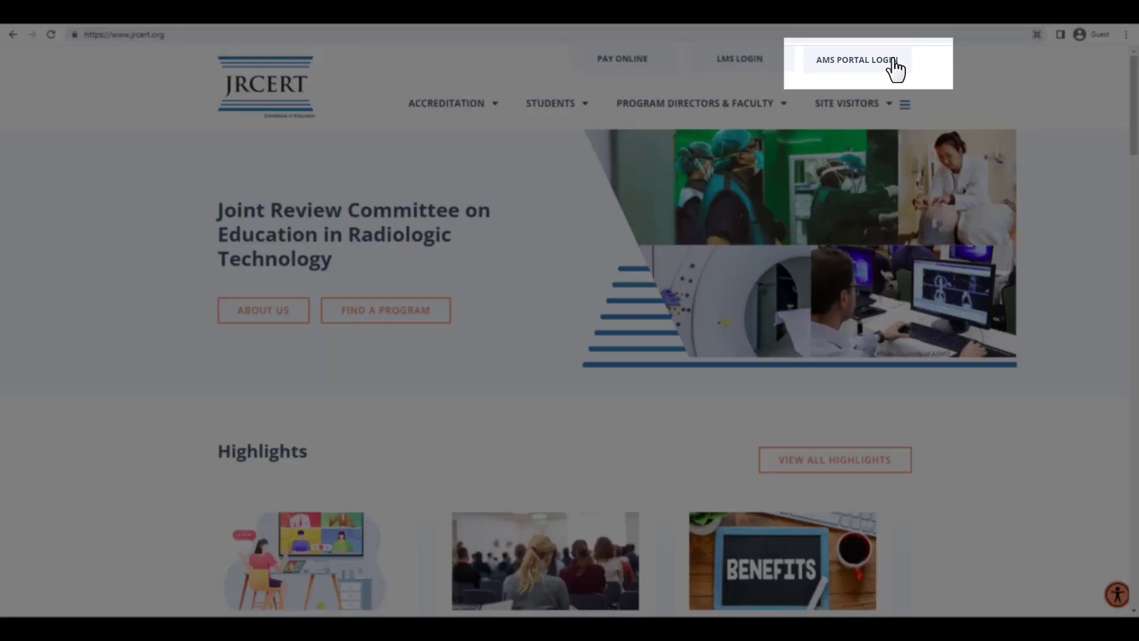
{"action": "mouse_move", "coordinate": [857, 62]}
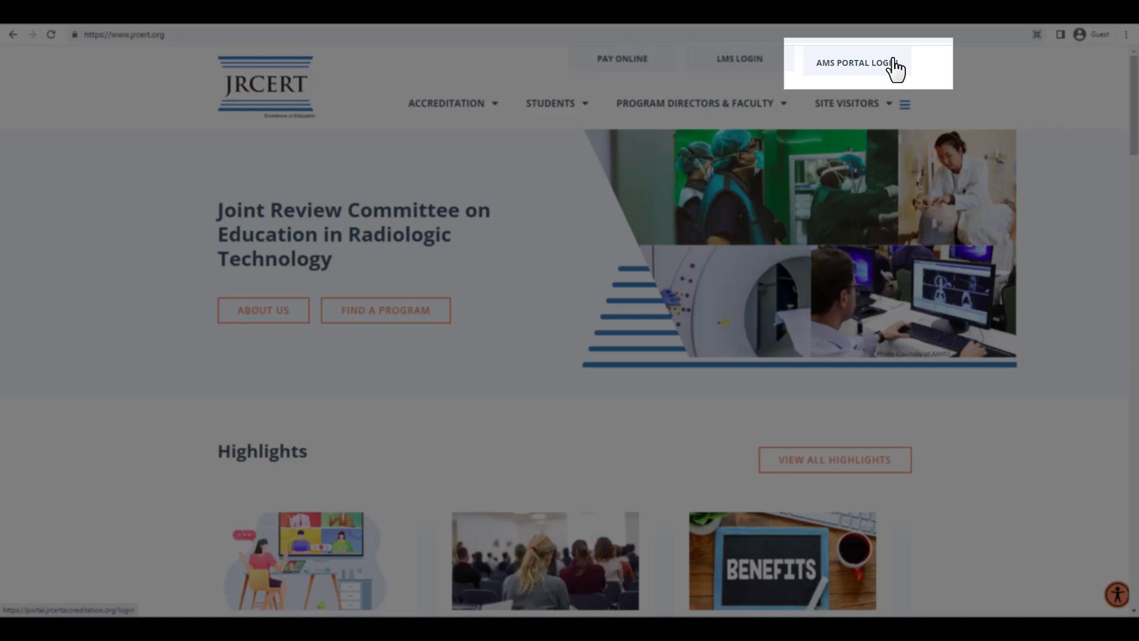
Step: Sign in to the AMS Portal as program director for JRCERT University
{"action": "left_click", "coordinate": [855, 63]}
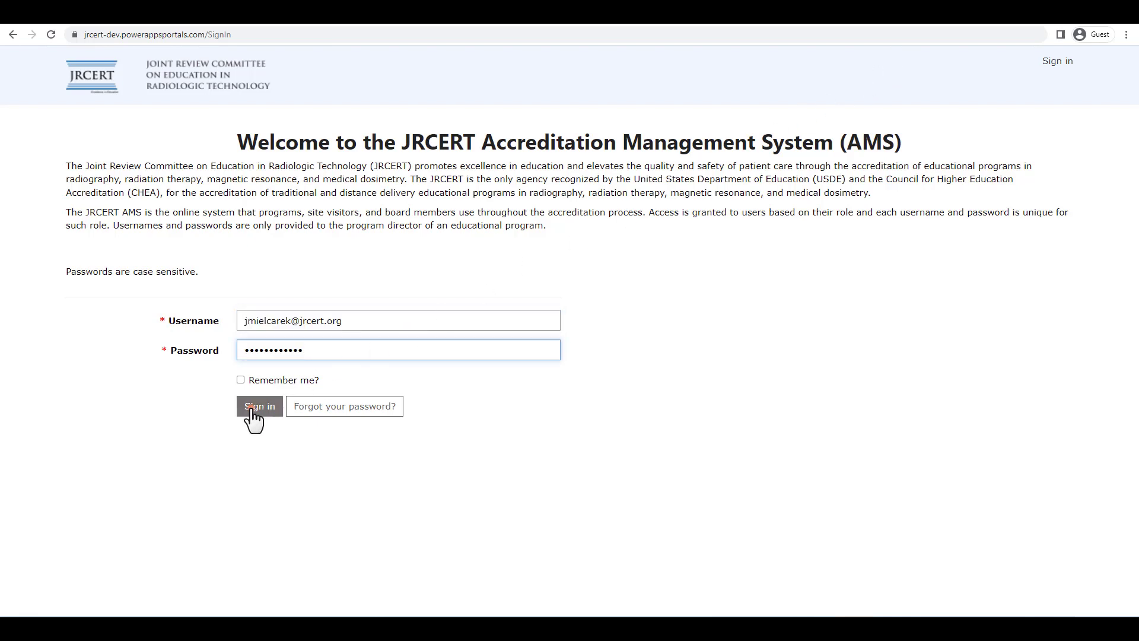
{"action": "left_click", "coordinate": [259, 405]}
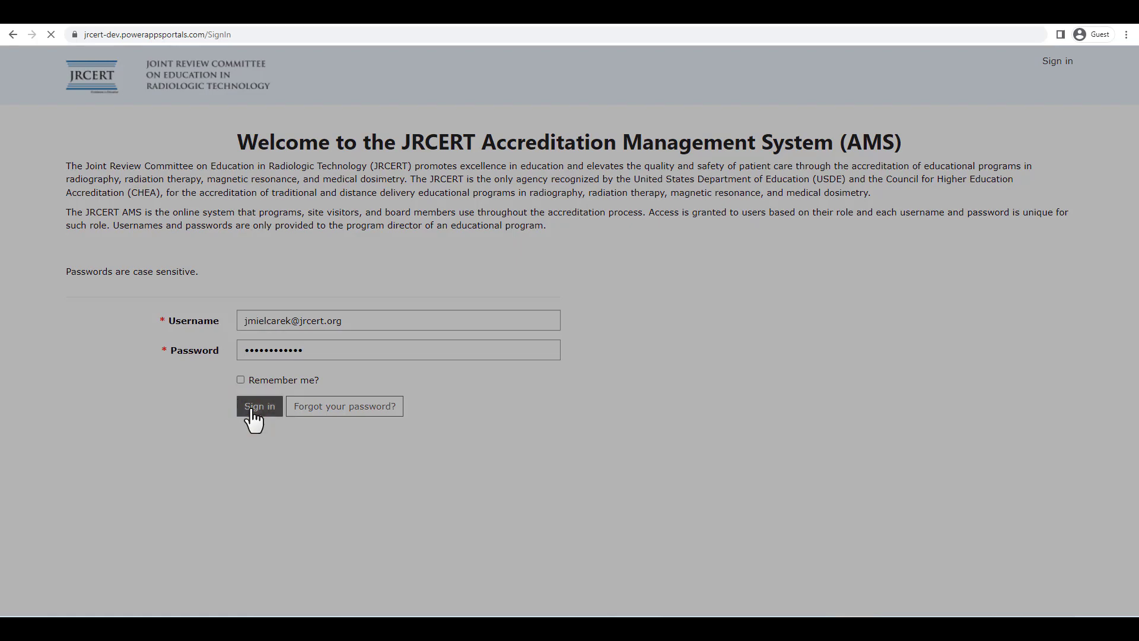
{"action": "left_click", "coordinate": [258, 406]}
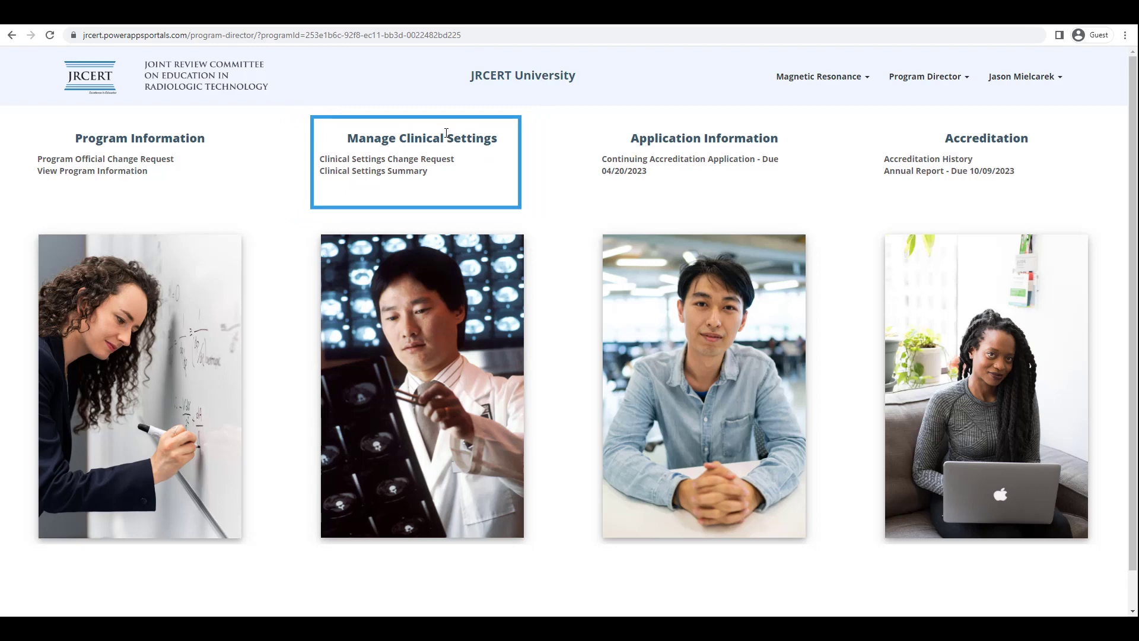
Step: Open Clinical Settings Change Request to list the three existing clinical settings
{"action": "left_click", "coordinate": [386, 158]}
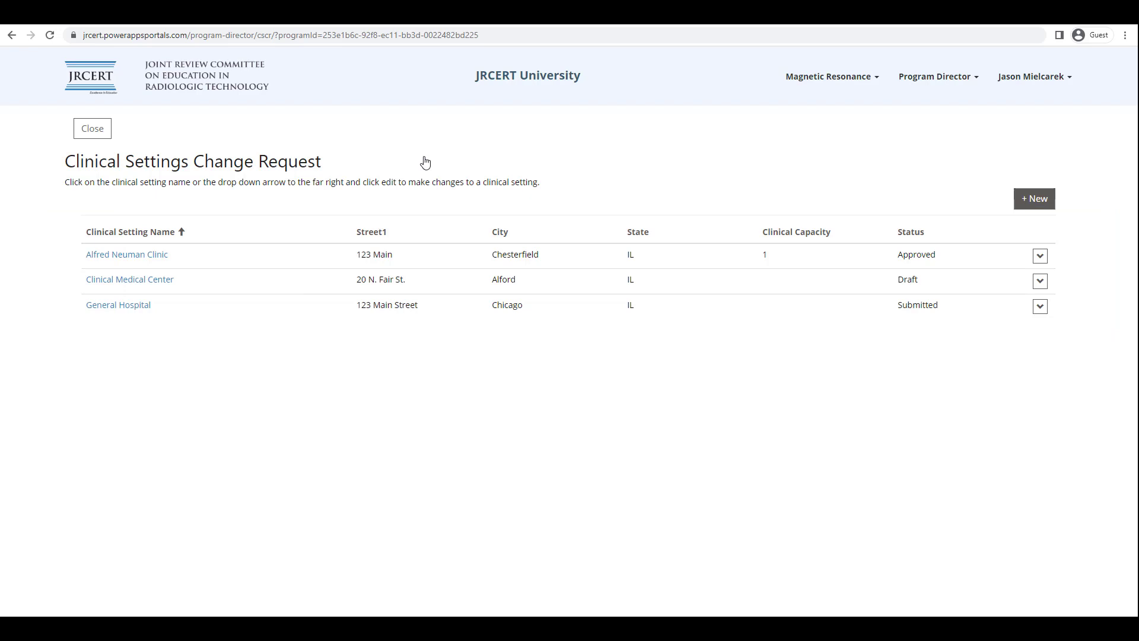
{"action": "left_click", "coordinate": [1039, 255]}
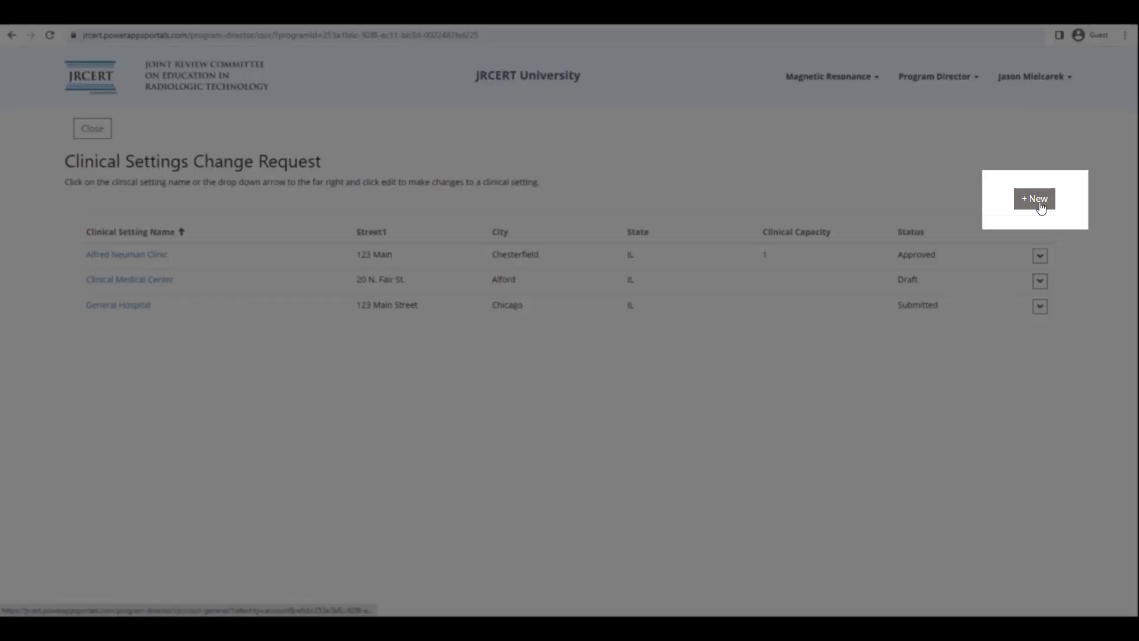
Step: Create Children's Hospital at 456 Main Street, Des Plaines, IL 60606, and save it
{"action": "left_click", "coordinate": [1034, 198]}
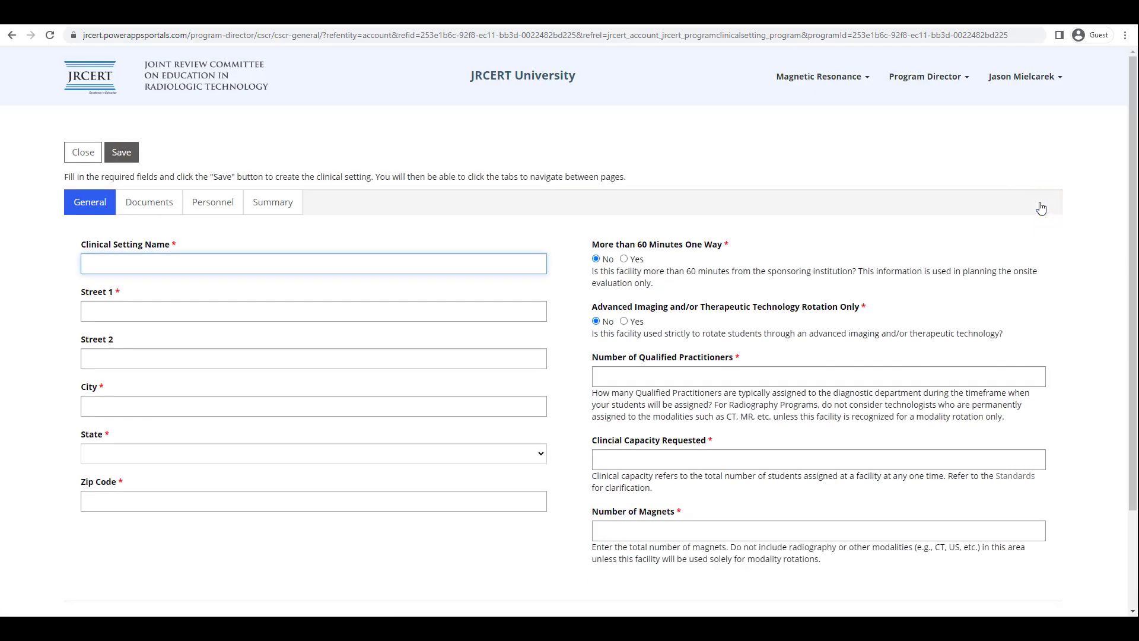
{"action": "left_click", "coordinate": [313, 263]}
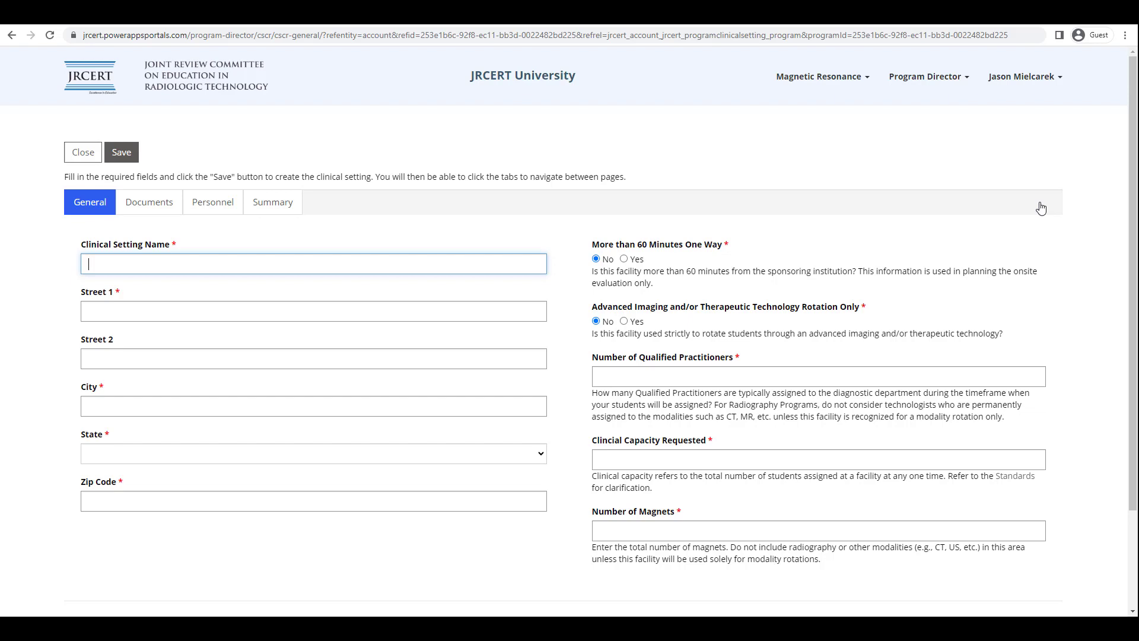
{"action": "type", "text": "Children's Hospital"}
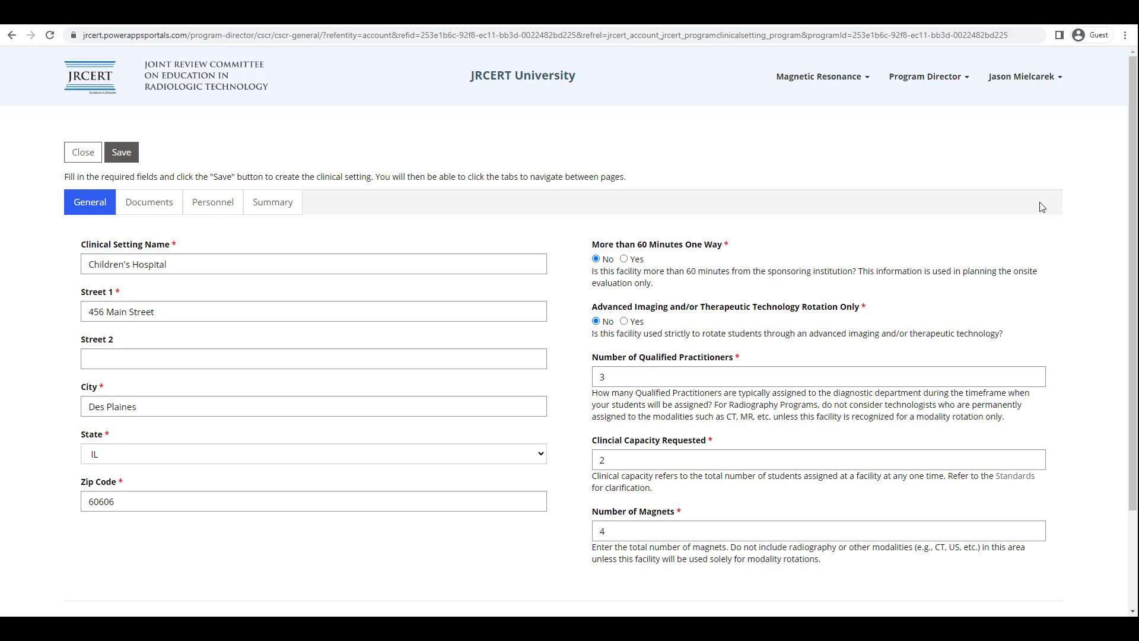
{"action": "left_click", "coordinate": [121, 151]}
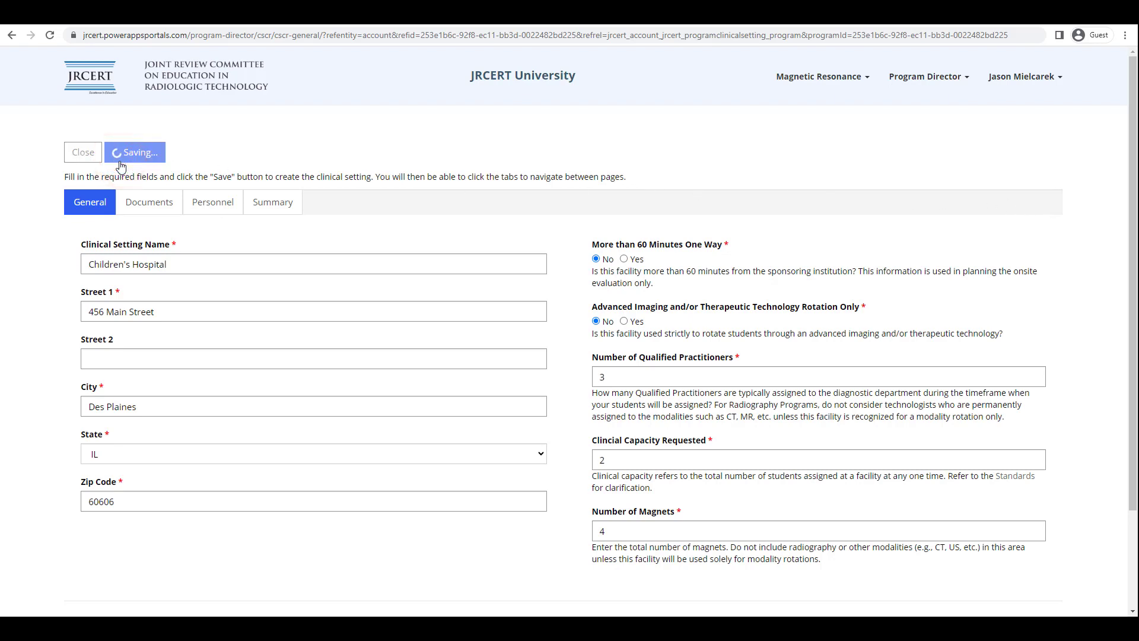
{"action": "left_click", "coordinate": [134, 152]}
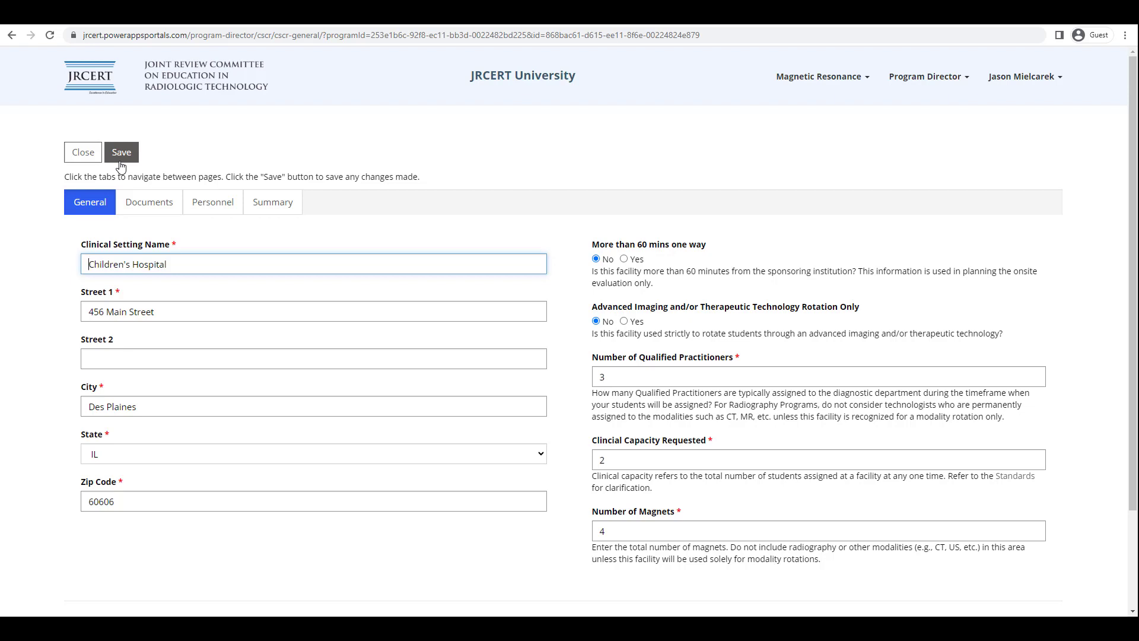
{"action": "left_click", "coordinate": [121, 152]}
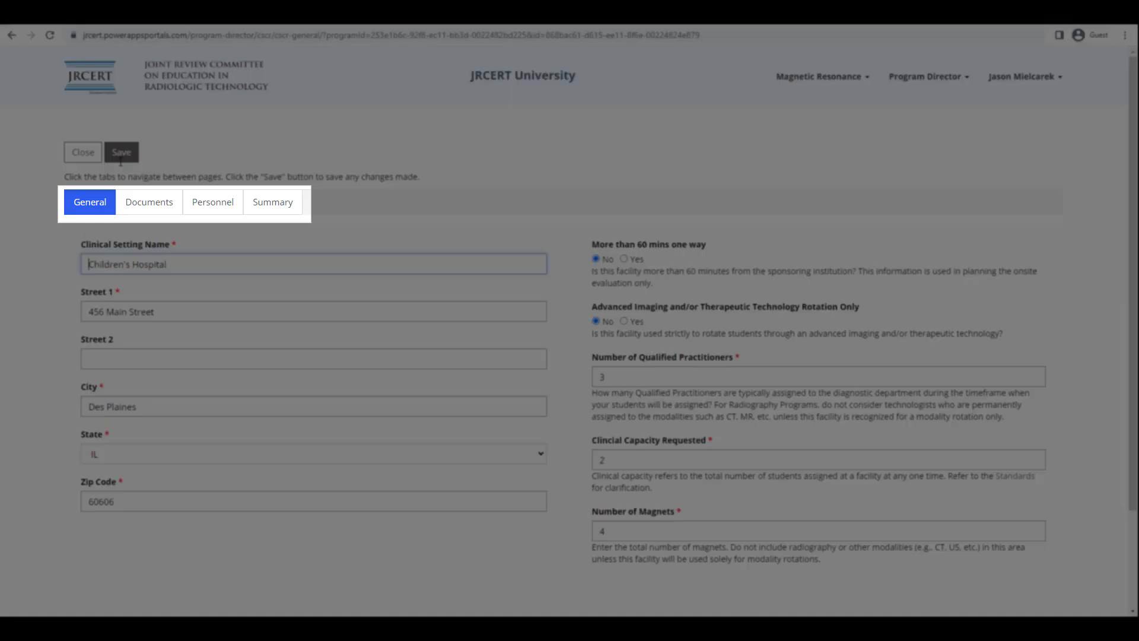
Step: Attach Affiliation Agreement.pdf under Affiliation Agreement on the Documents tab
{"action": "left_click", "coordinate": [148, 201]}
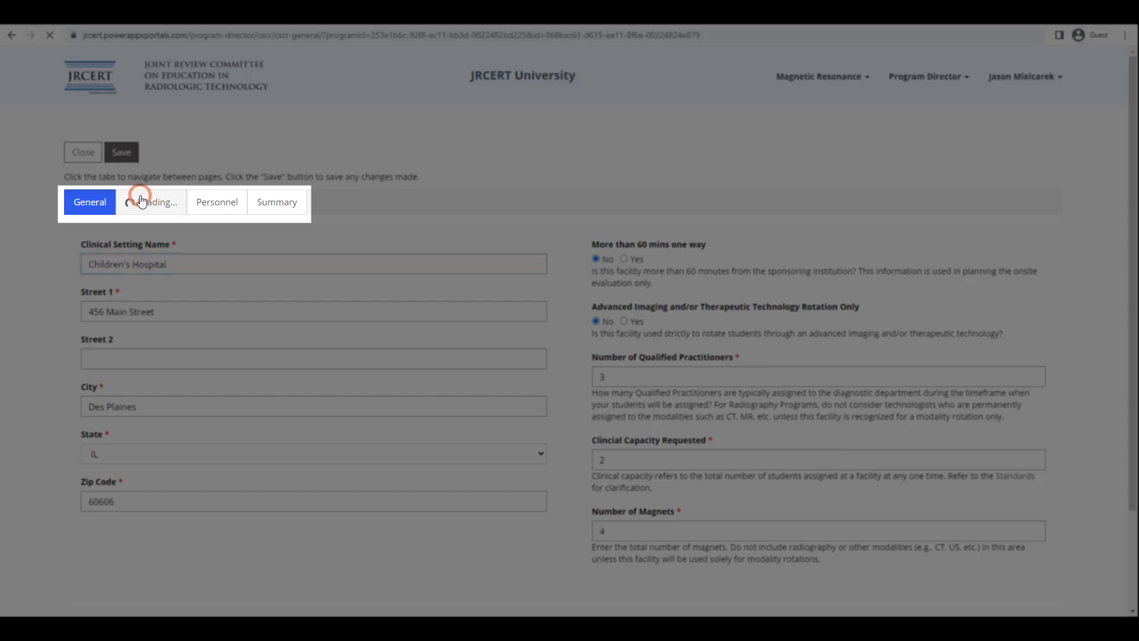
{"action": "left_click", "coordinate": [149, 201]}
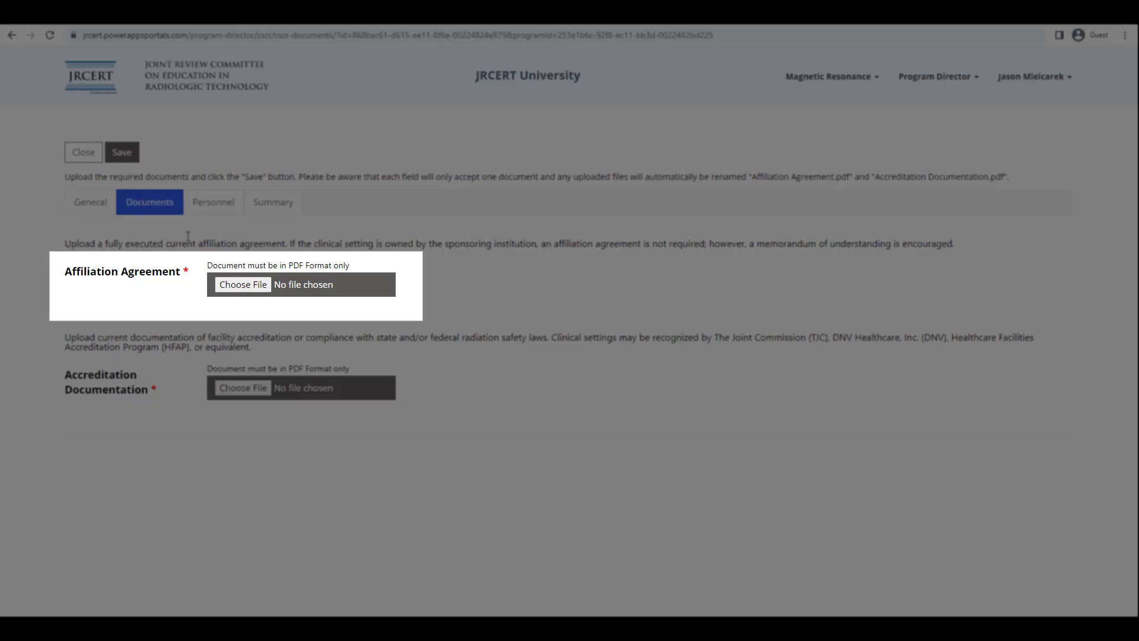
{"action": "left_click", "coordinate": [243, 284]}
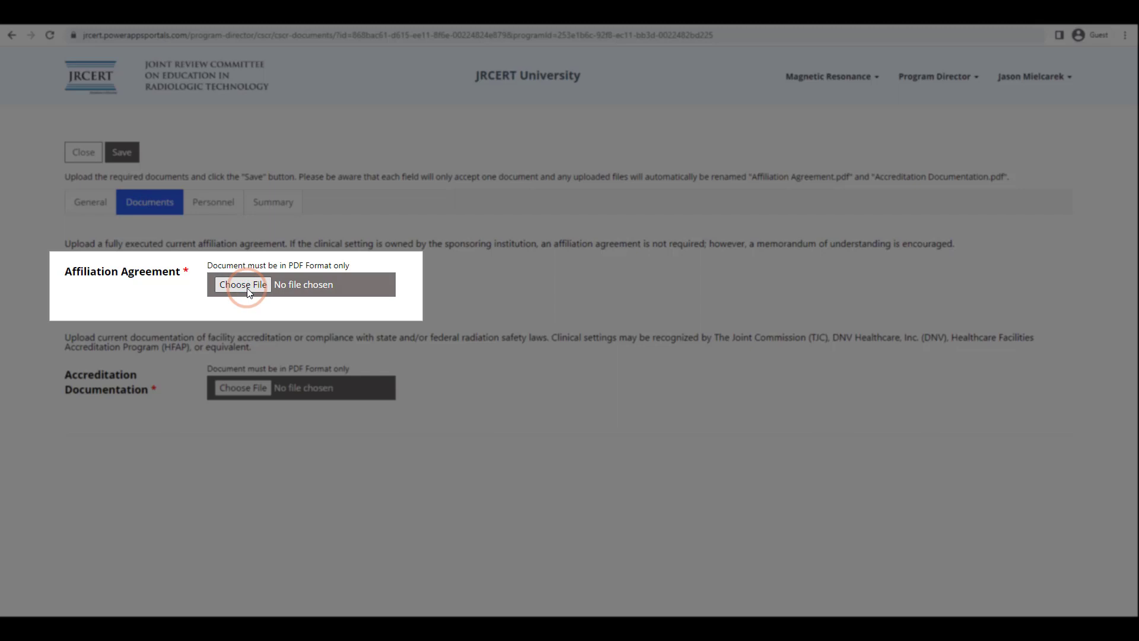
{"action": "left_click", "coordinate": [243, 284]}
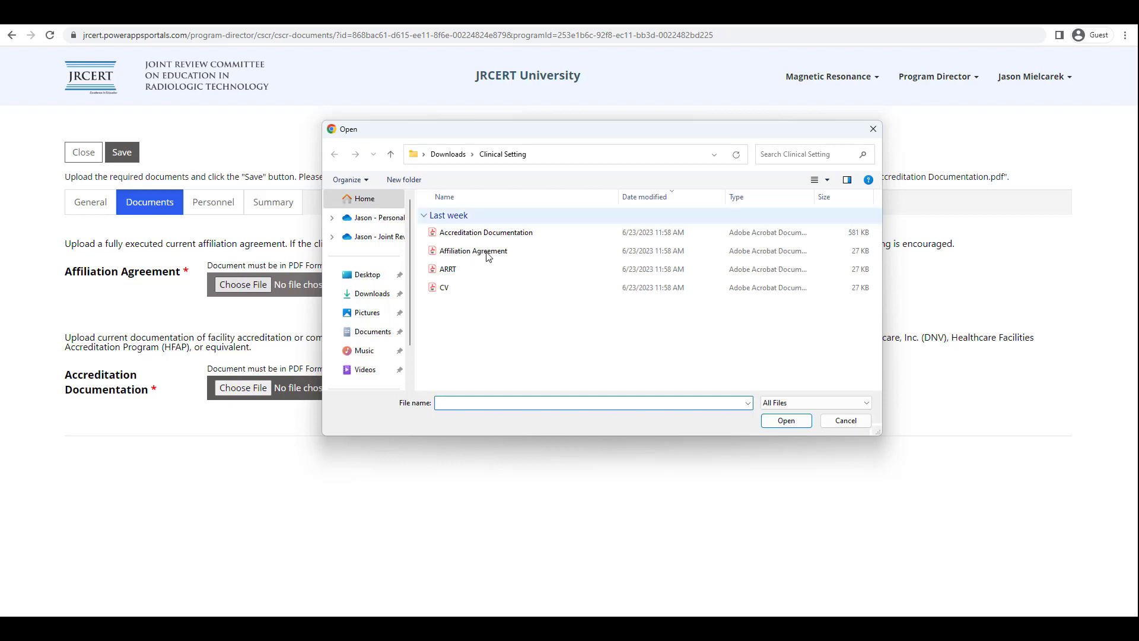
{"action": "left_click", "coordinate": [472, 251]}
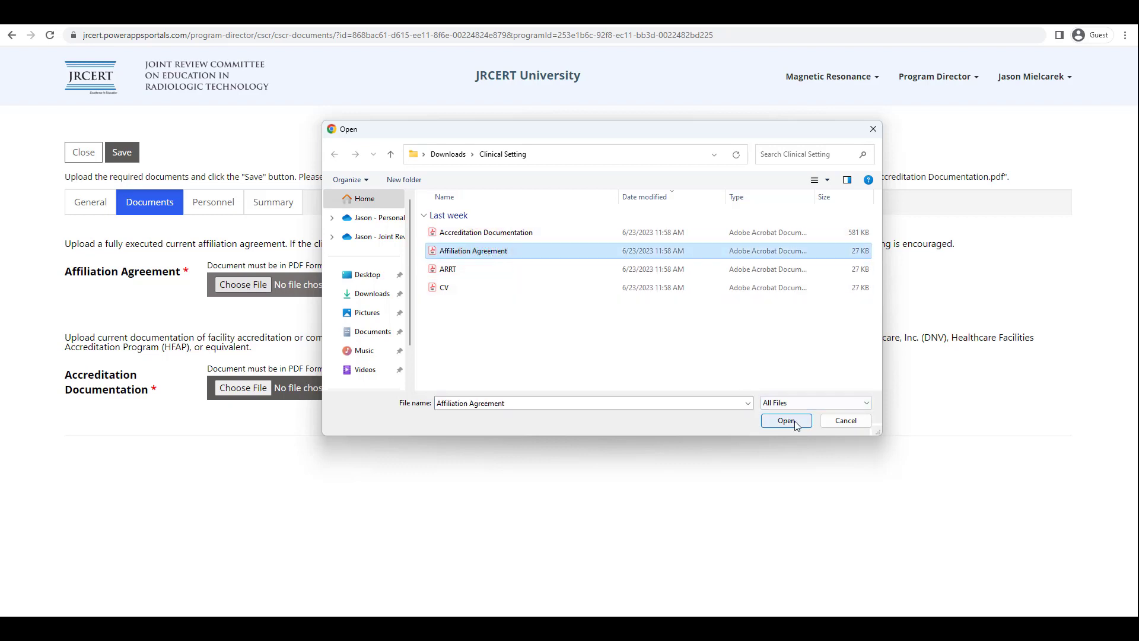
{"action": "left_click", "coordinate": [785, 419]}
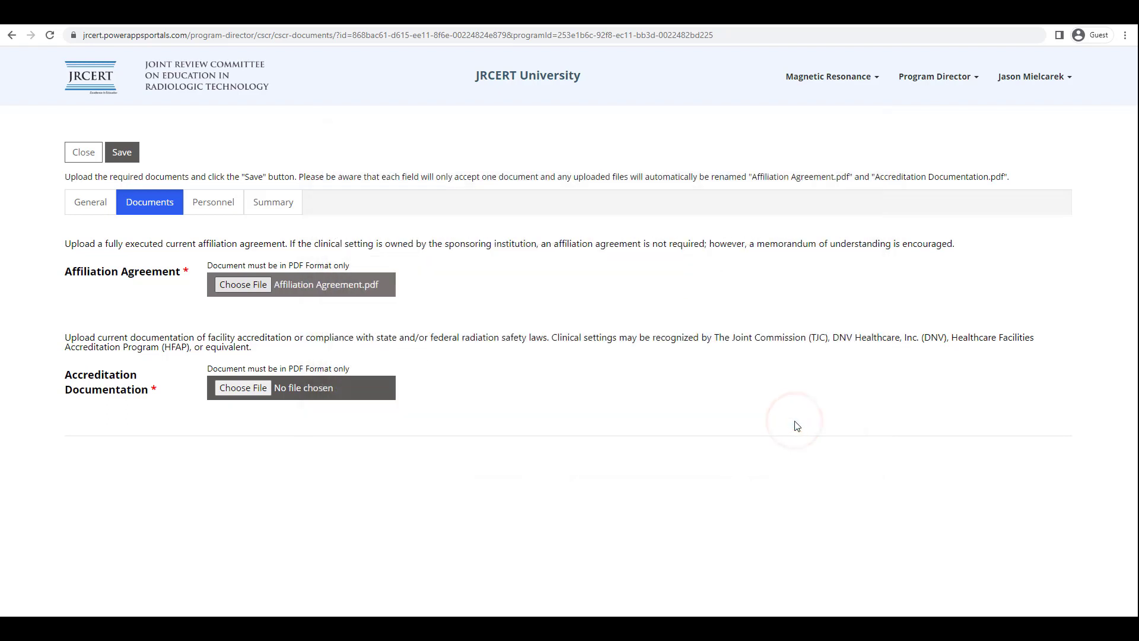
{"action": "left_click", "coordinate": [242, 284]}
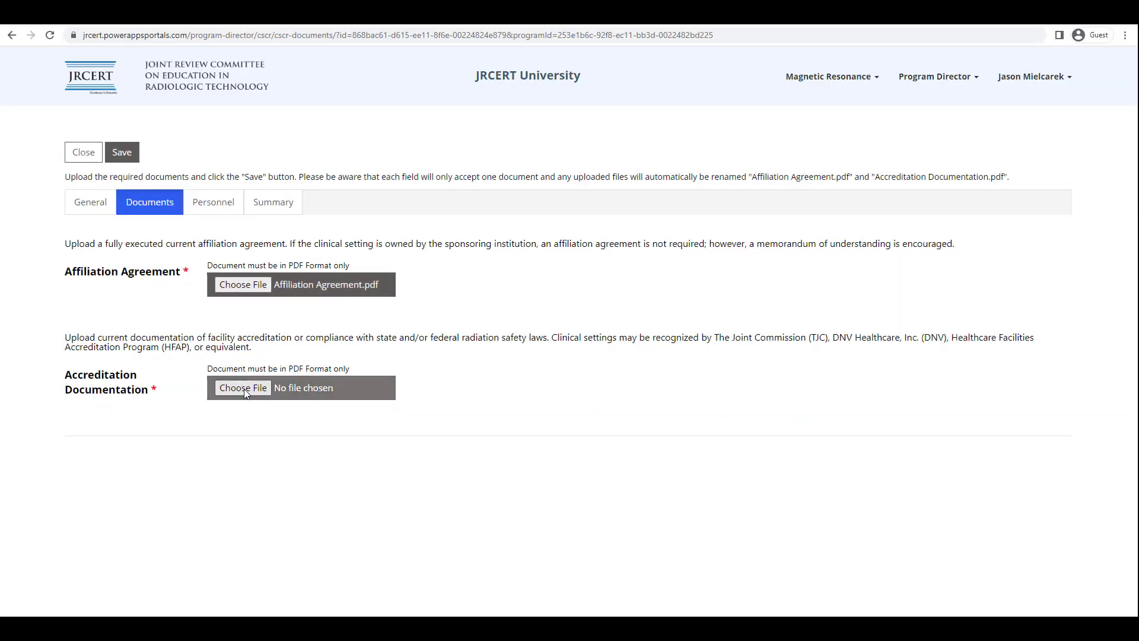
Step: Attach the Accreditation Documentation PDF
{"action": "left_click", "coordinate": [243, 387]}
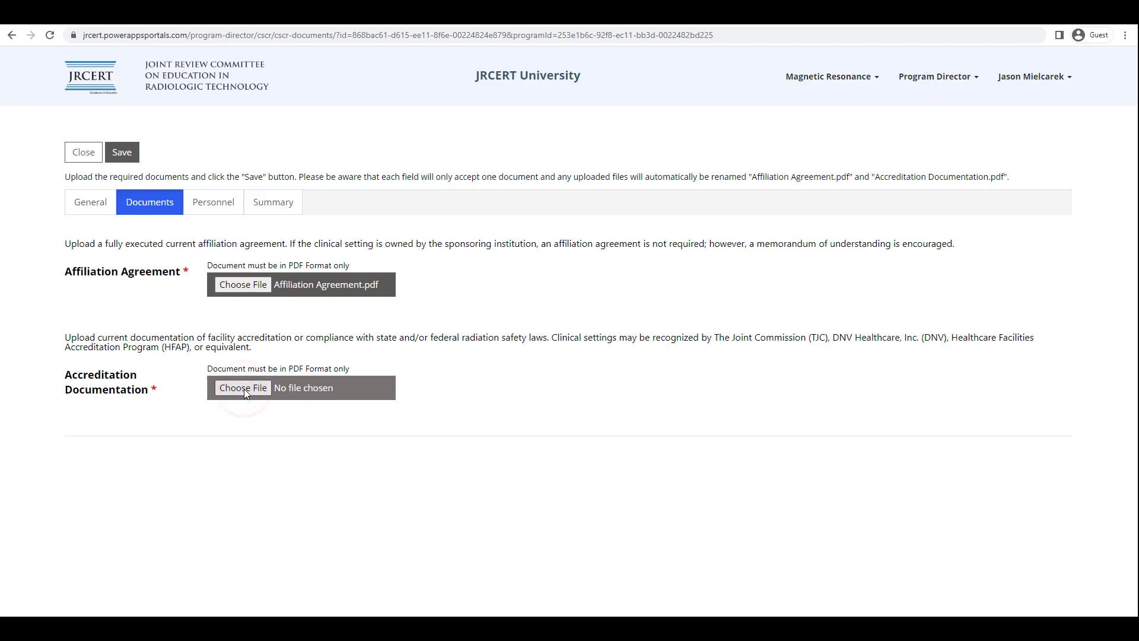
{"action": "left_click", "coordinate": [243, 387]}
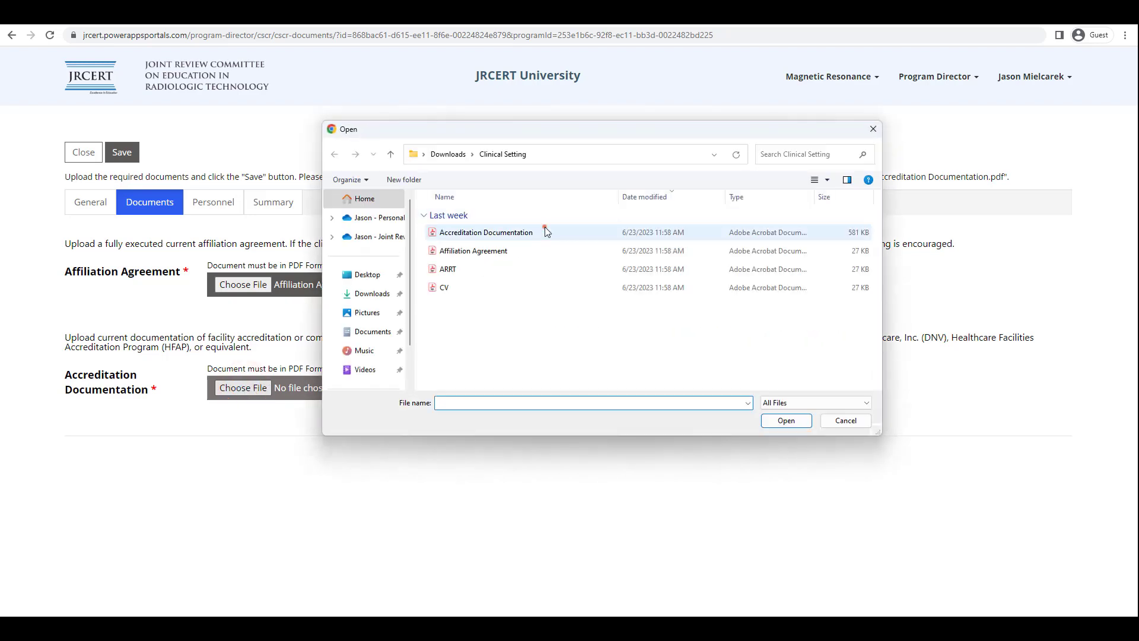
{"action": "left_click", "coordinate": [785, 420]}
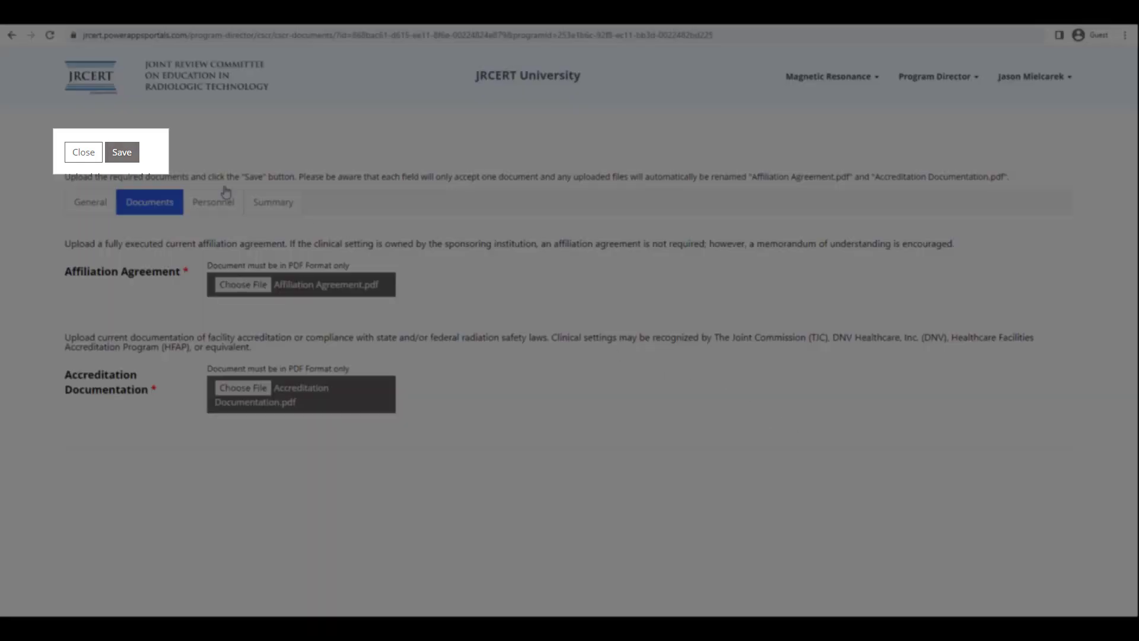
Step: Save both uploaded documents and move to the Personnel section
{"action": "left_click", "coordinate": [121, 151]}
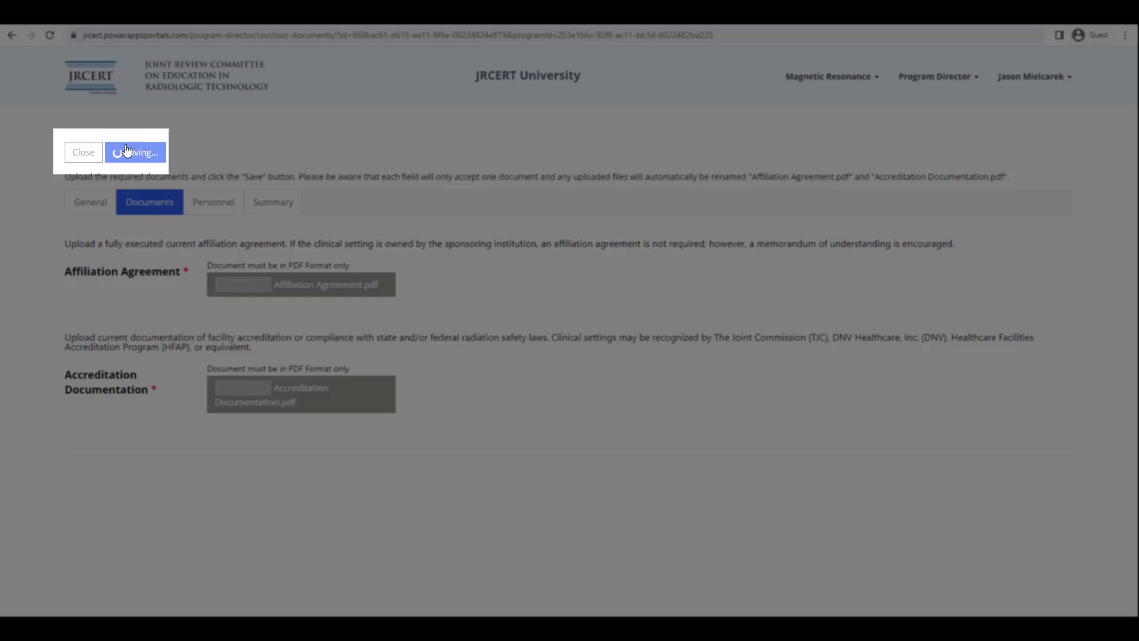
{"action": "left_click", "coordinate": [135, 152]}
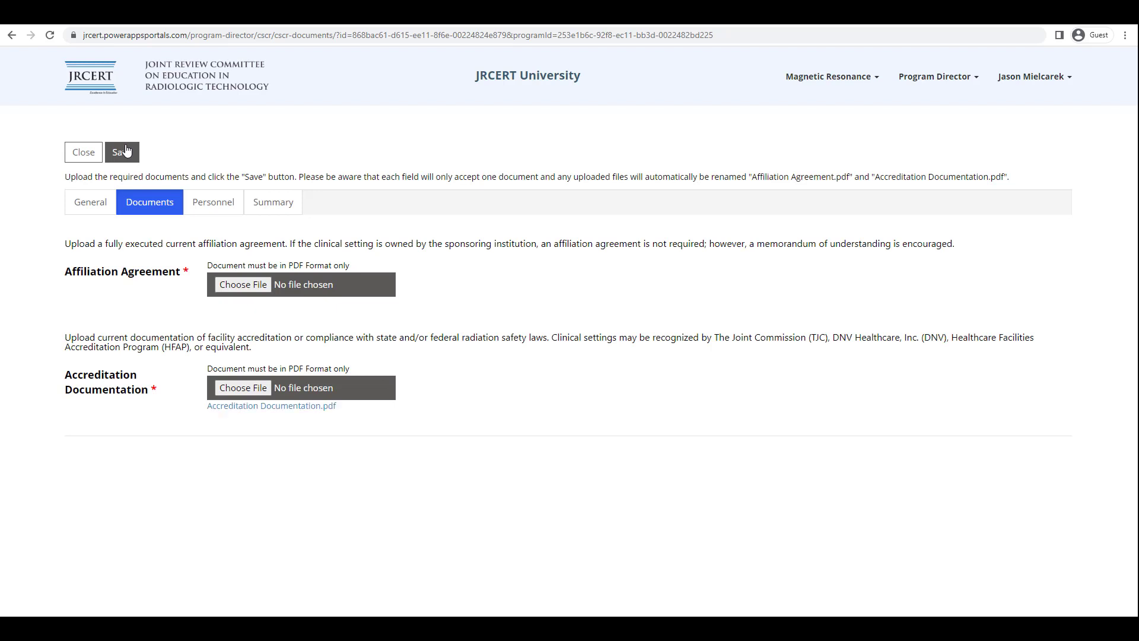
{"action": "left_click", "coordinate": [122, 152]}
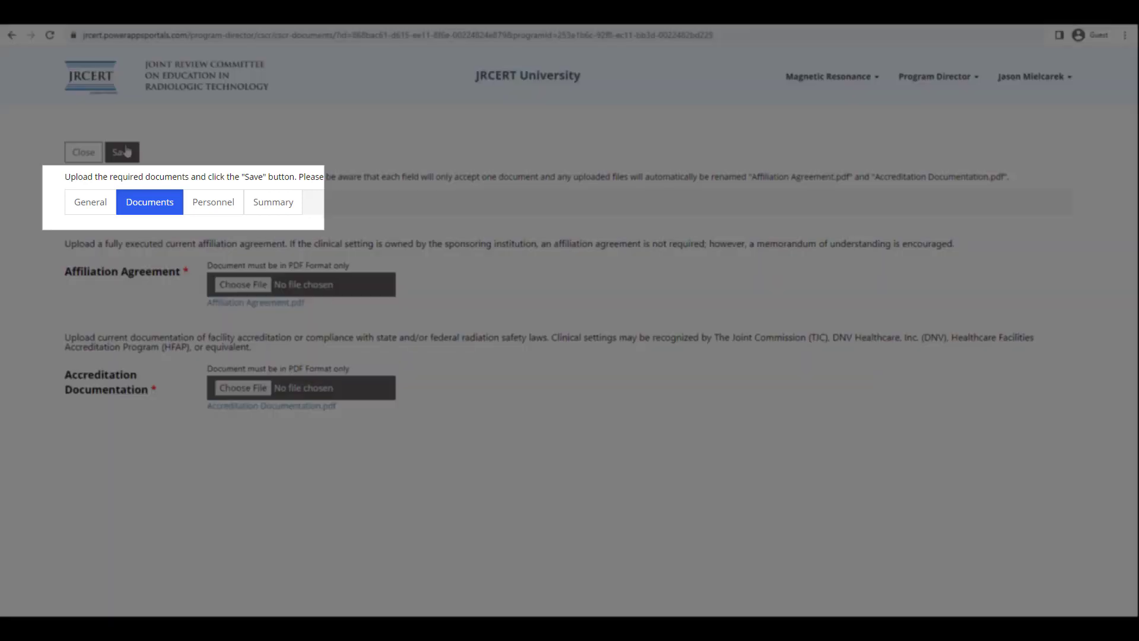
{"action": "mouse_move", "coordinate": [214, 202]}
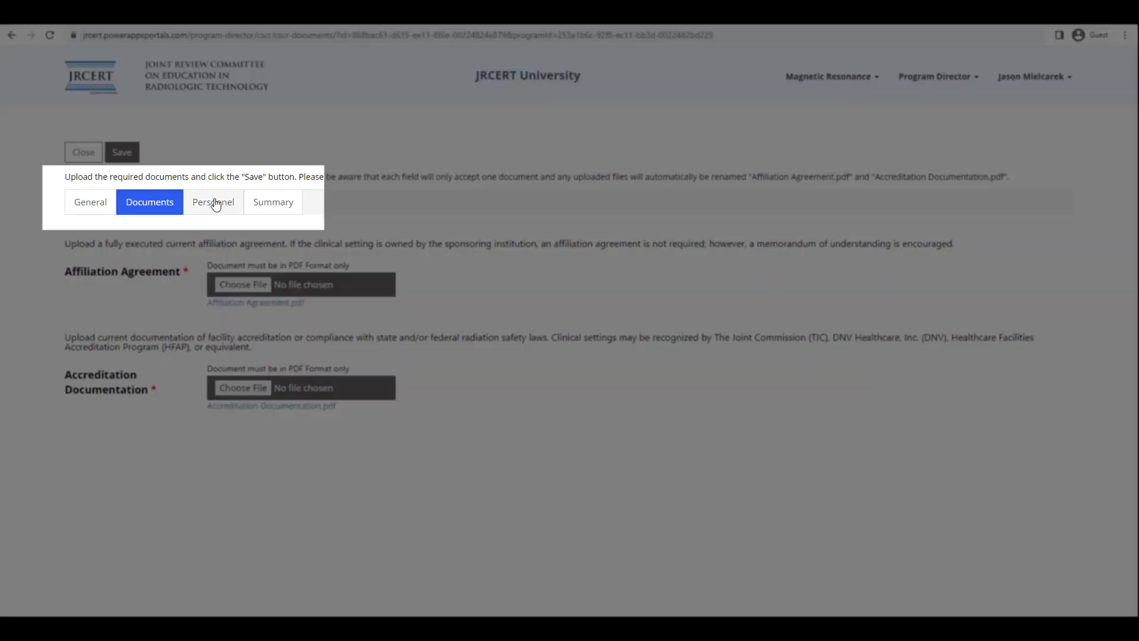
{"action": "left_click", "coordinate": [212, 202]}
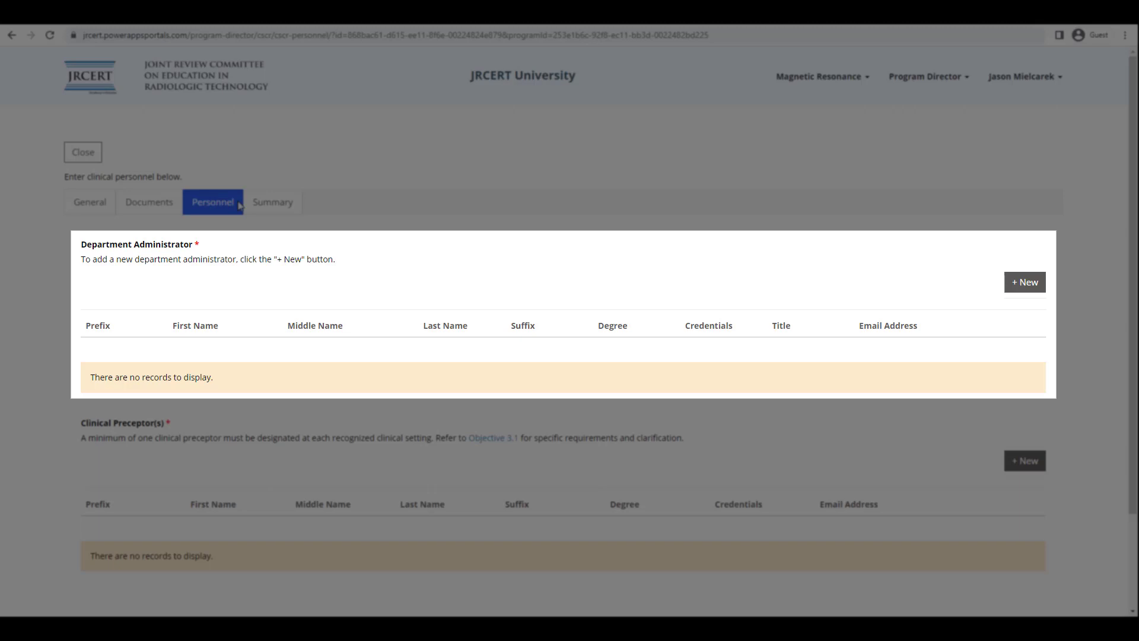
Step: Add and save Jane Smith as department administrator with prefix, name and email
{"action": "left_click", "coordinate": [1024, 282]}
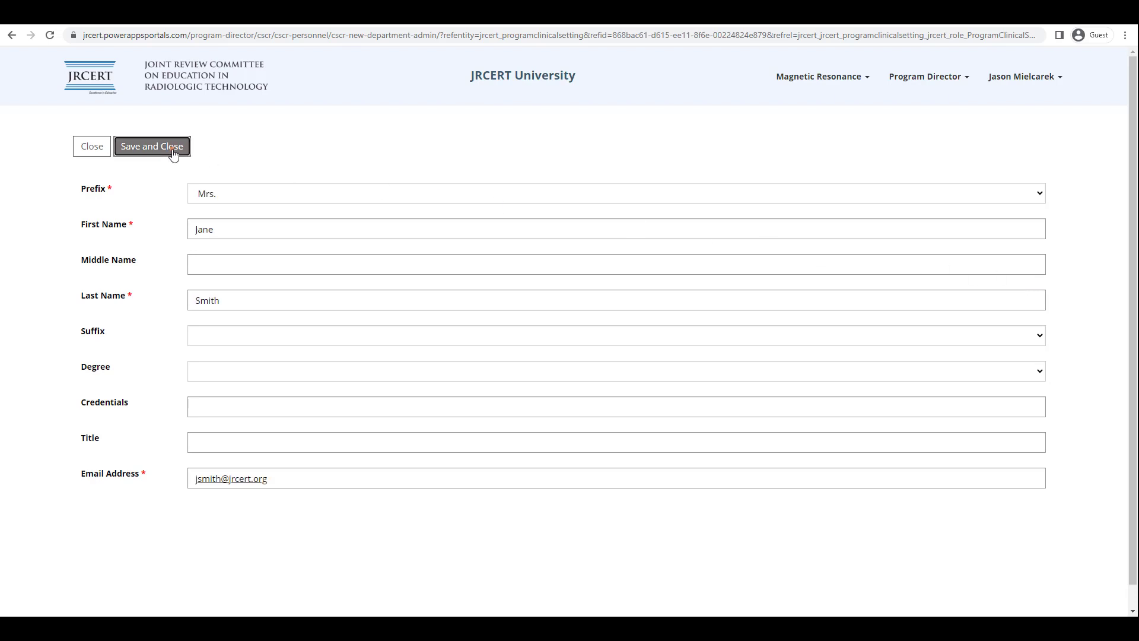
{"action": "left_click", "coordinate": [151, 146]}
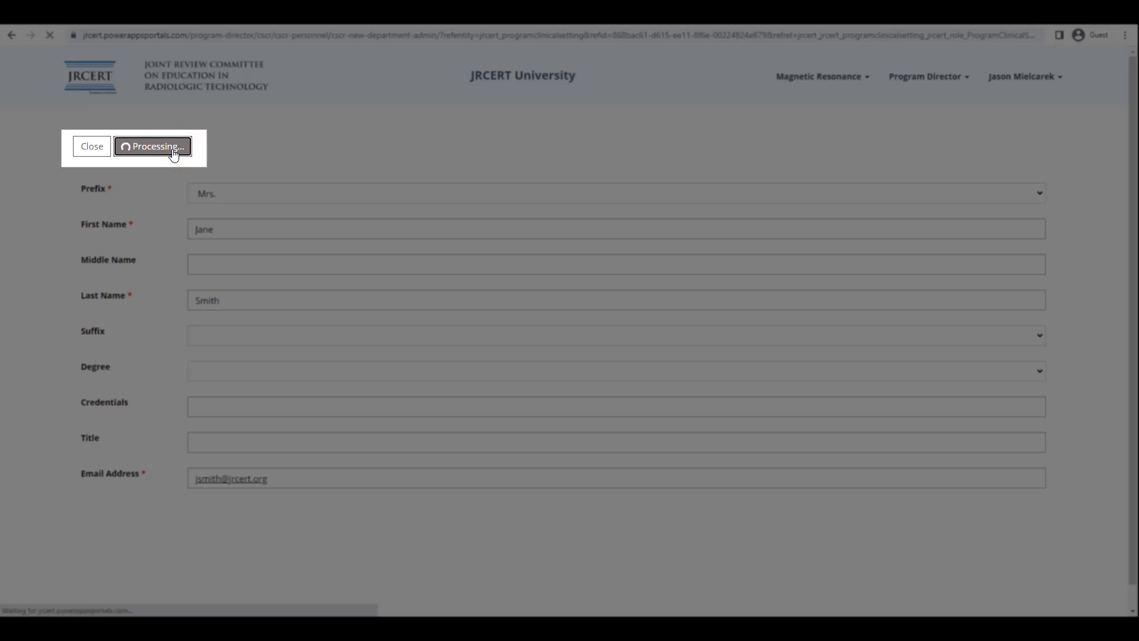
{"action": "left_click", "coordinate": [152, 146]}
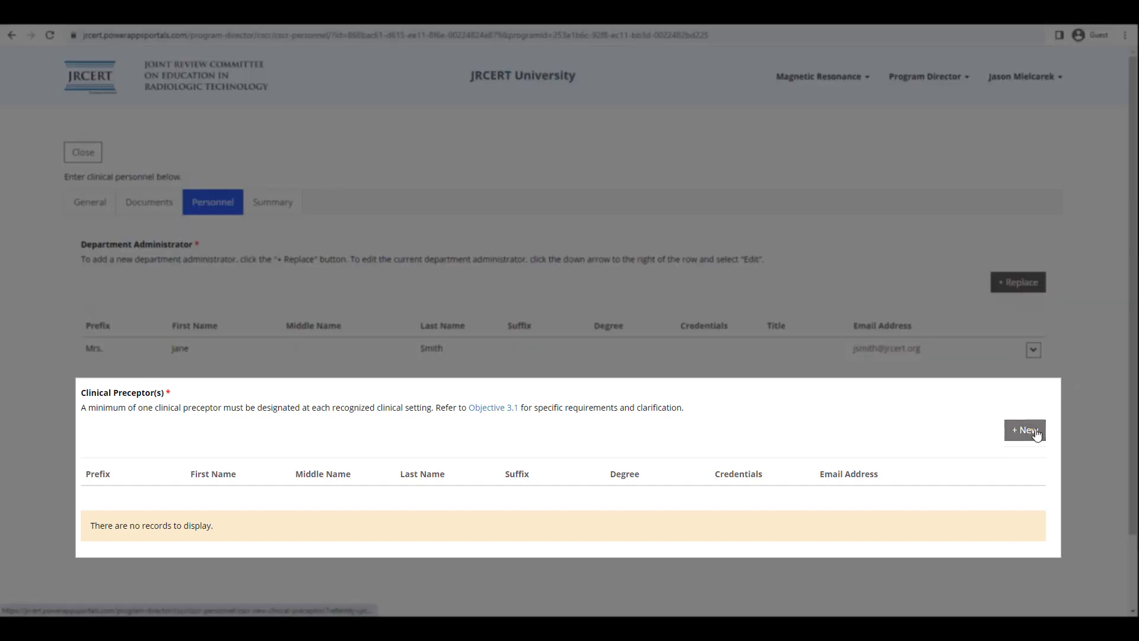
{"action": "left_click", "coordinate": [1024, 430]}
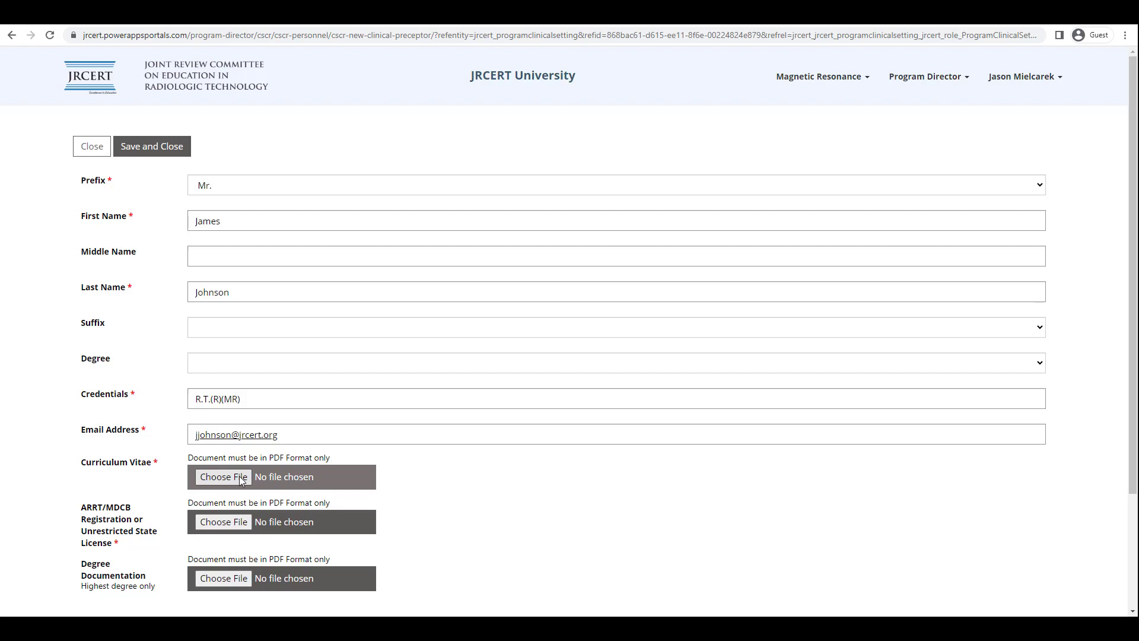
{"action": "left_click", "coordinate": [223, 477]}
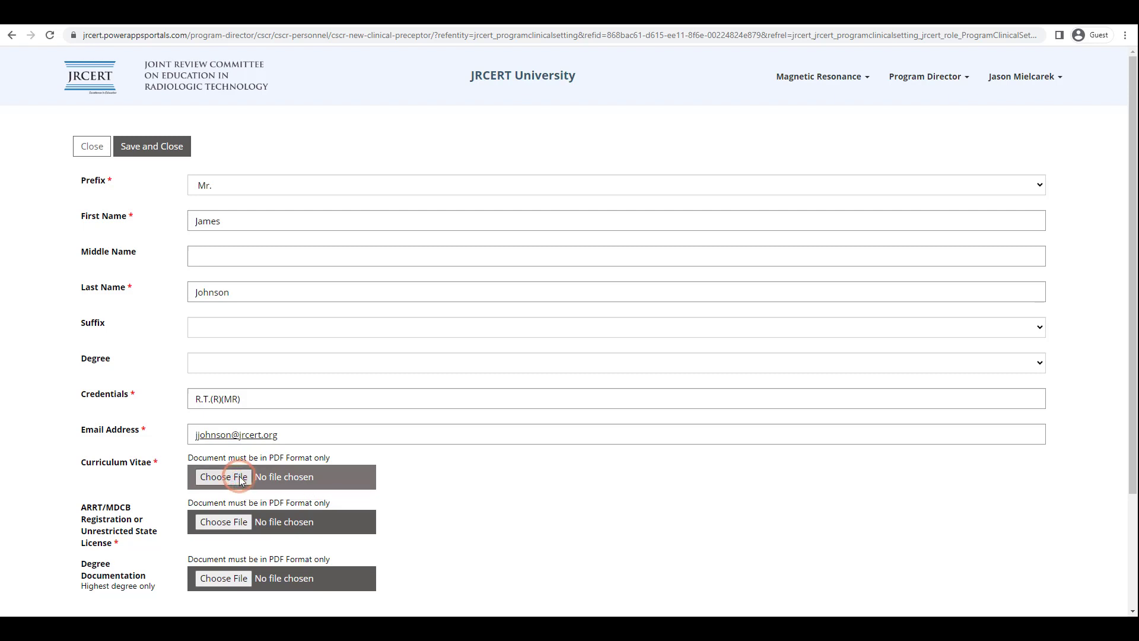
{"action": "left_click", "coordinate": [223, 477]}
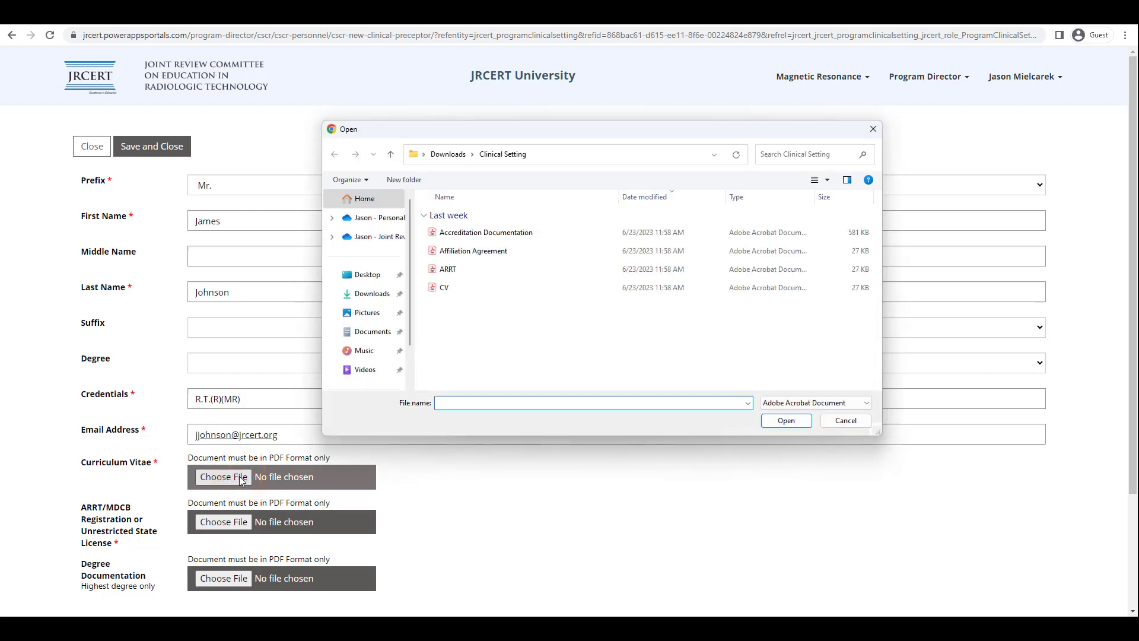
{"action": "left_click", "coordinate": [444, 287]}
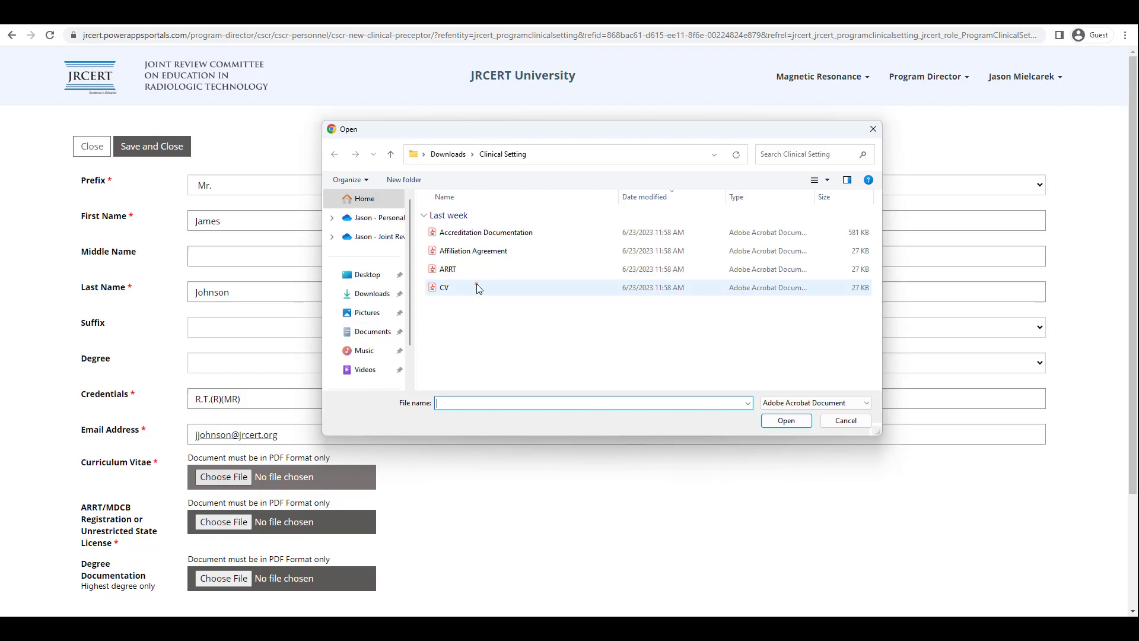
{"action": "left_click", "coordinate": [786, 420]}
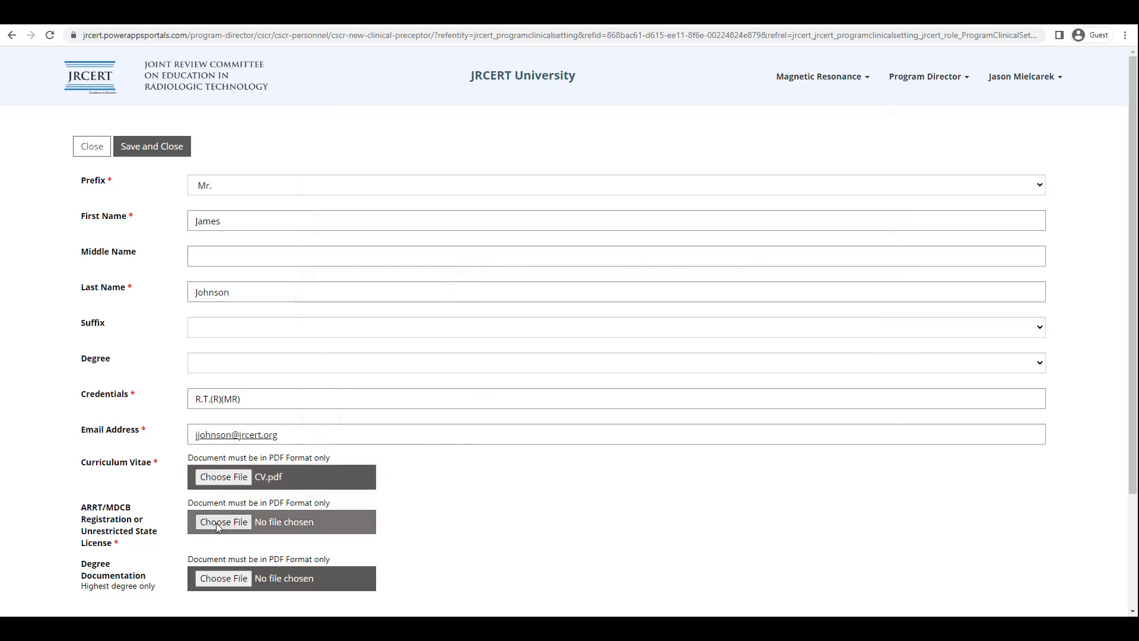
Step: Attach ARRT.pdf as the preceptor's ARRT registration document
{"action": "left_click", "coordinate": [224, 522]}
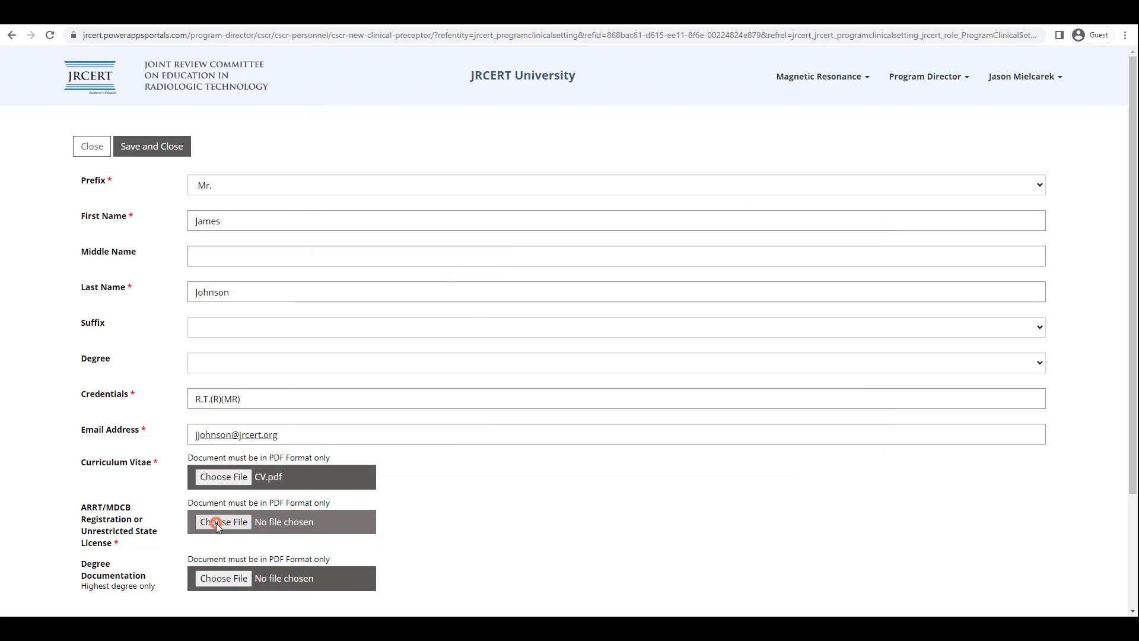
{"action": "left_click", "coordinate": [223, 521]}
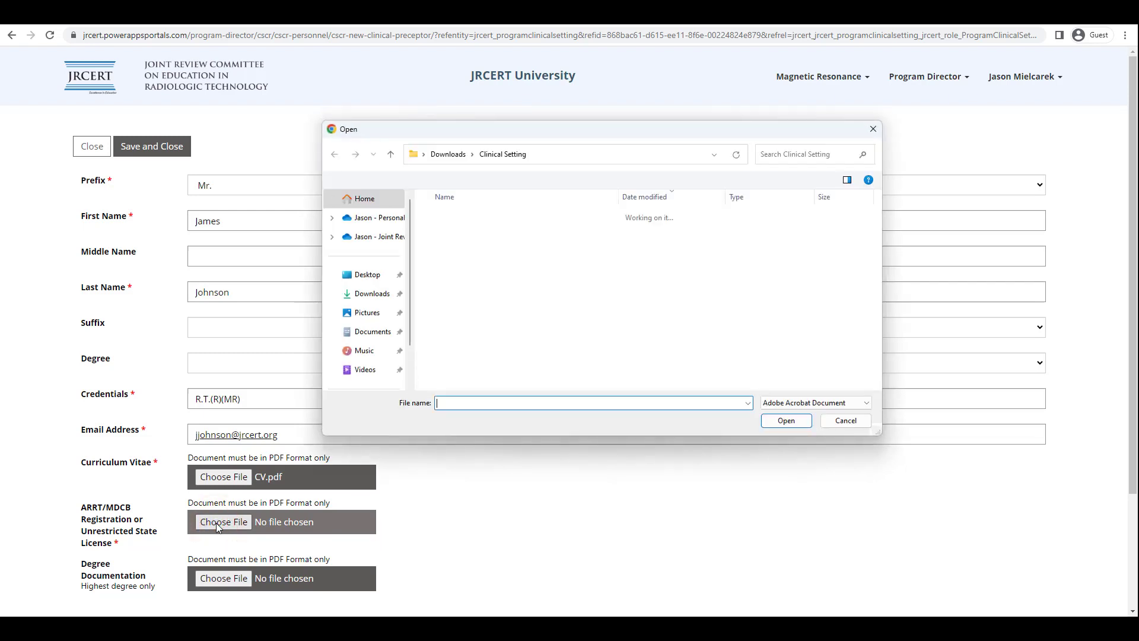
{"action": "left_click", "coordinate": [785, 420]}
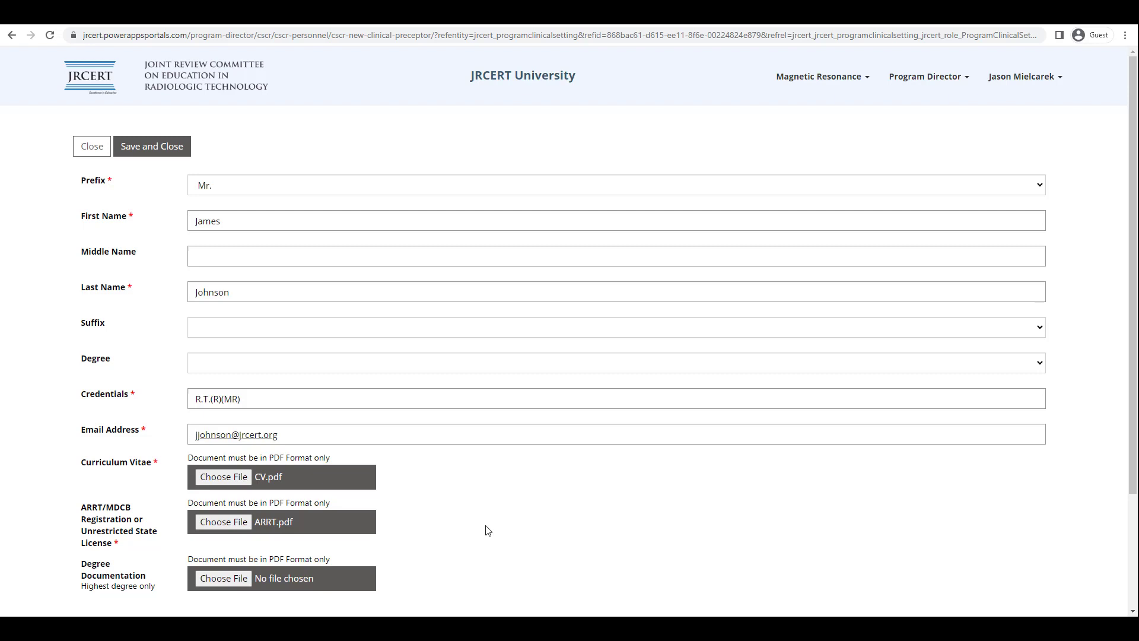
{"action": "left_click", "coordinate": [151, 146]}
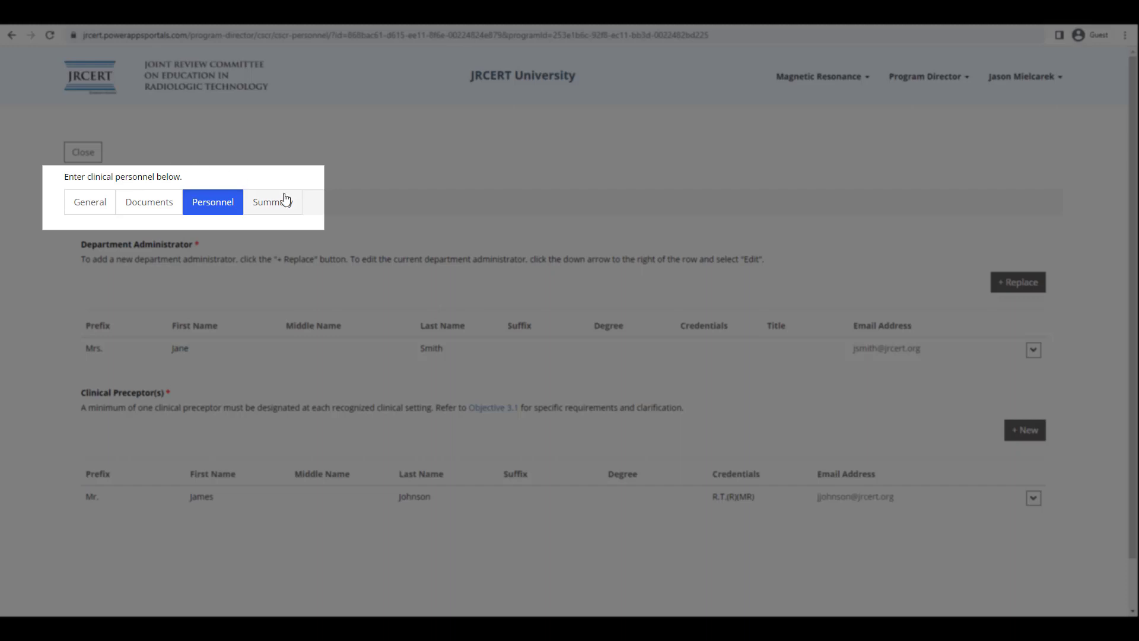
Step: Open the Summary tab showing the submission lock and invoicing notice
{"action": "left_click", "coordinate": [272, 201]}
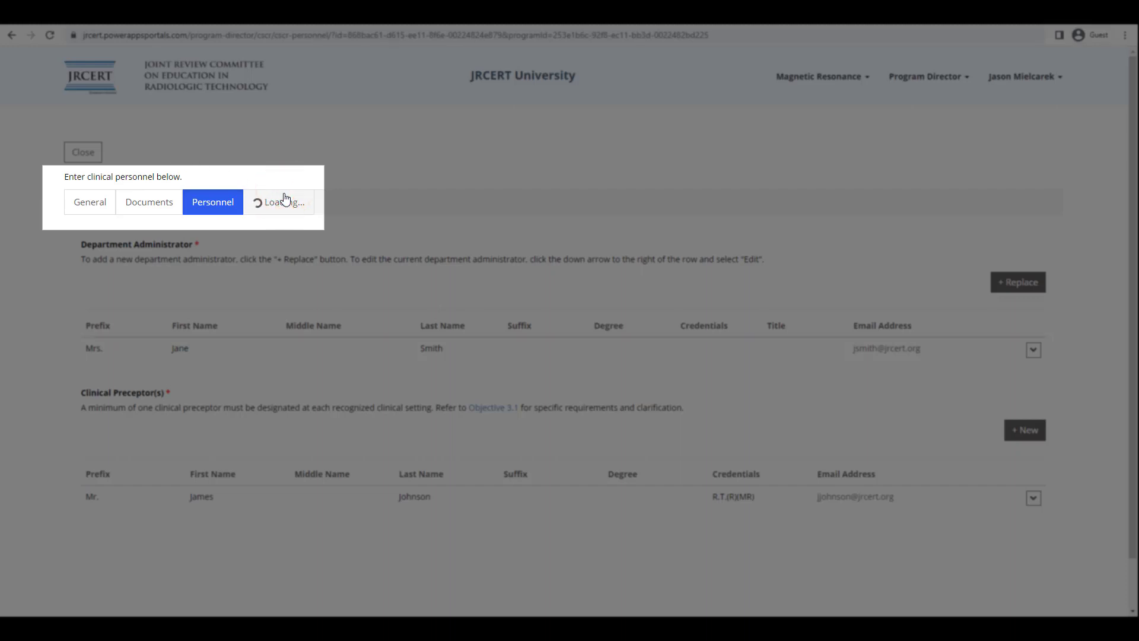
{"action": "left_click", "coordinate": [273, 201]}
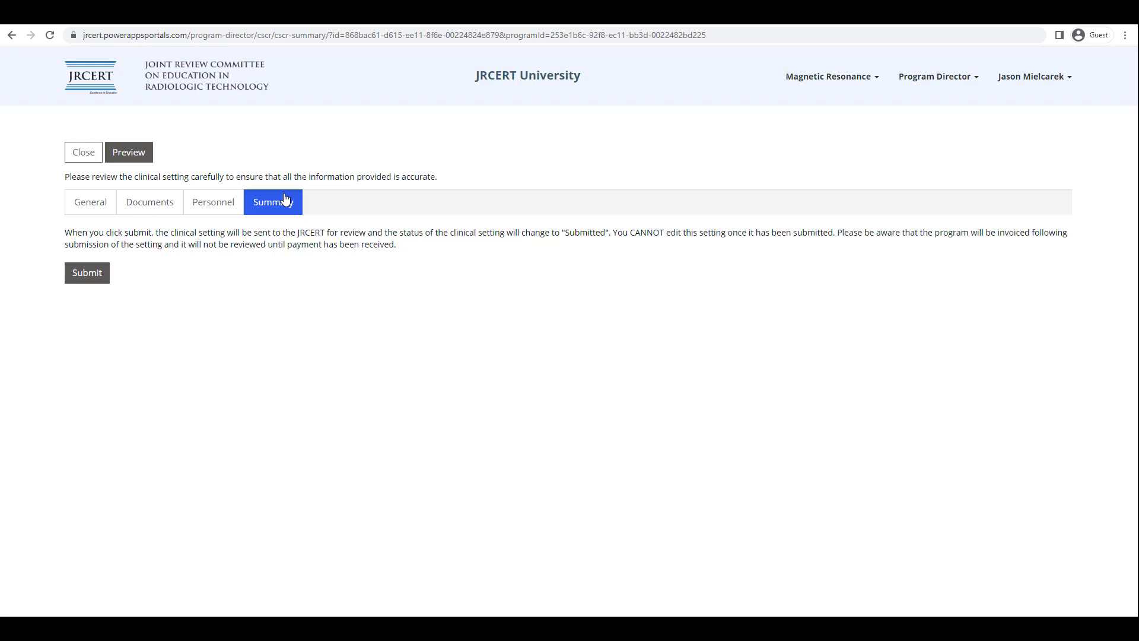
{"action": "left_click", "coordinate": [87, 272]}
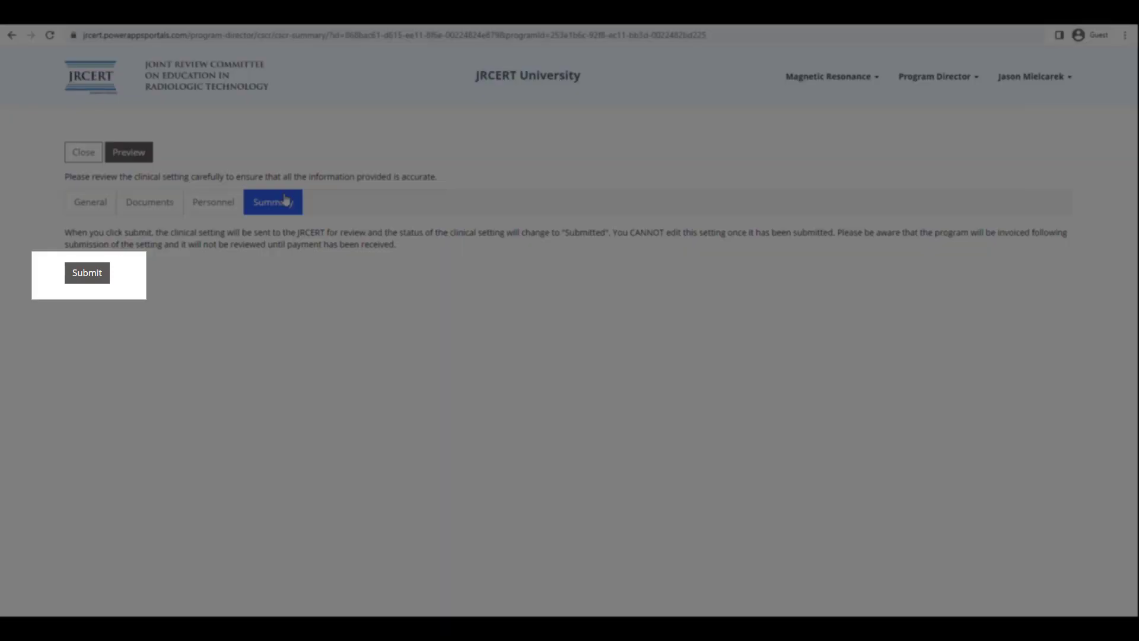
{"action": "mouse_move", "coordinate": [136, 258]}
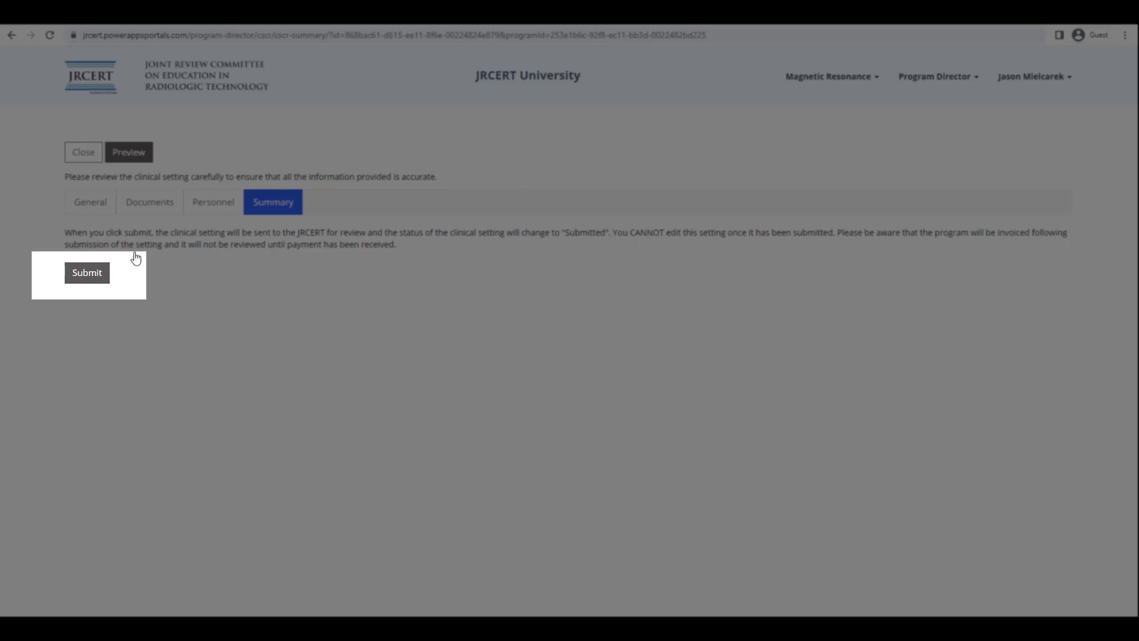
Step: Submit Children's Hospital and confirm, giving it Submitted status in the list
{"action": "left_click", "coordinate": [87, 272]}
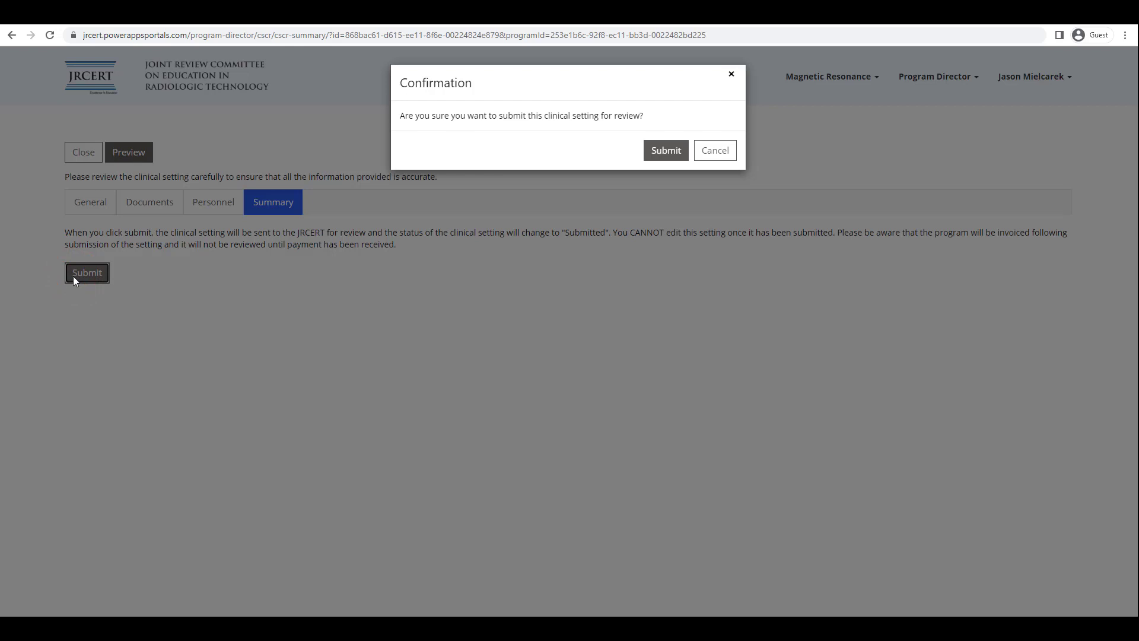
{"action": "left_click", "coordinate": [664, 150]}
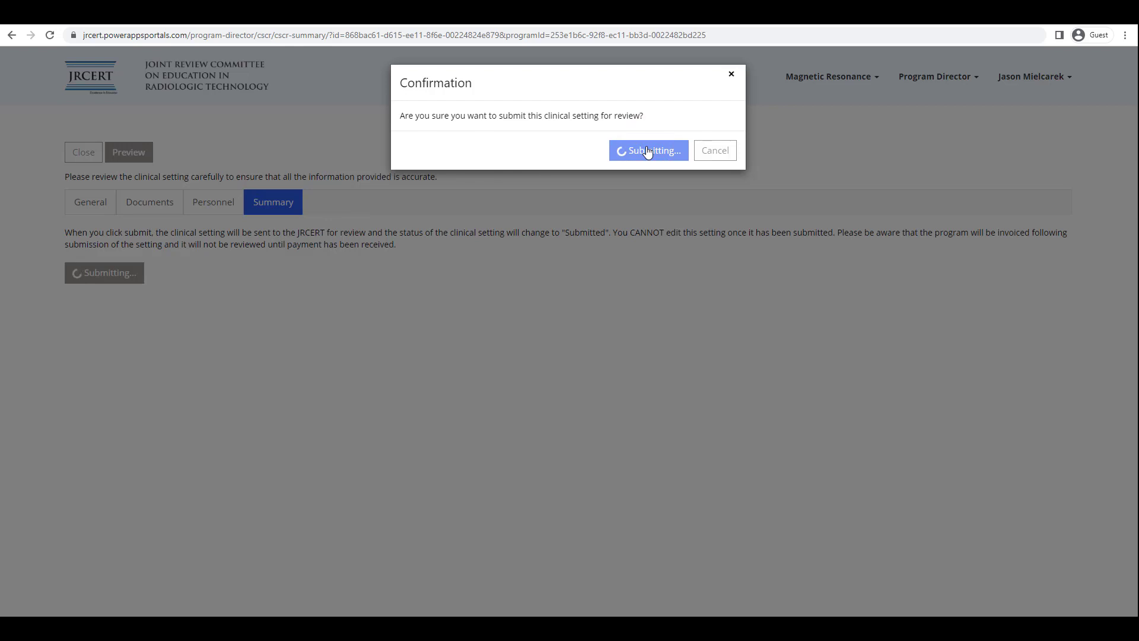
{"action": "left_click", "coordinate": [647, 150]}
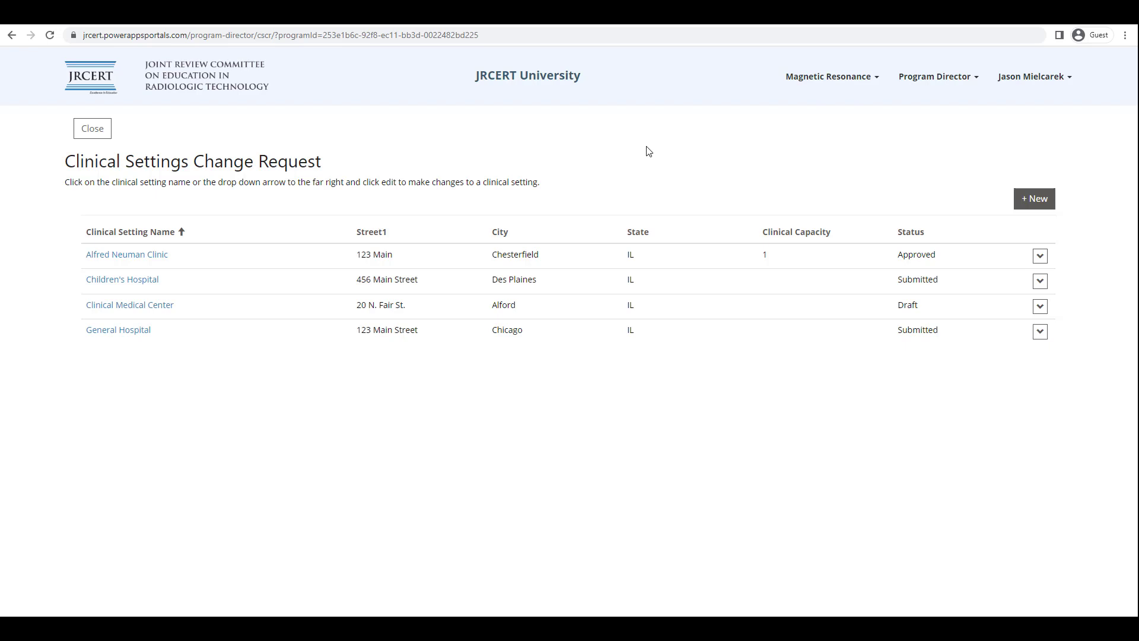
{"action": "mouse_move", "coordinate": [796, 211]}
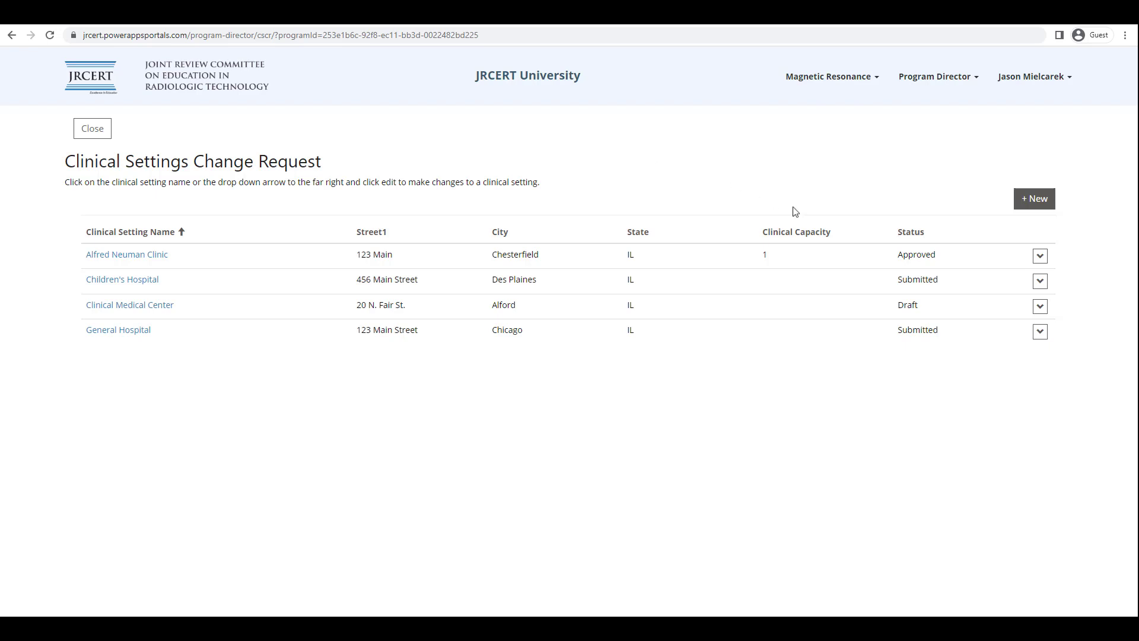
Step: Confirm Children's Hospital shows Submitted status in the Clinical Settings Change Request list
{"action": "left_click", "coordinate": [1039, 305]}
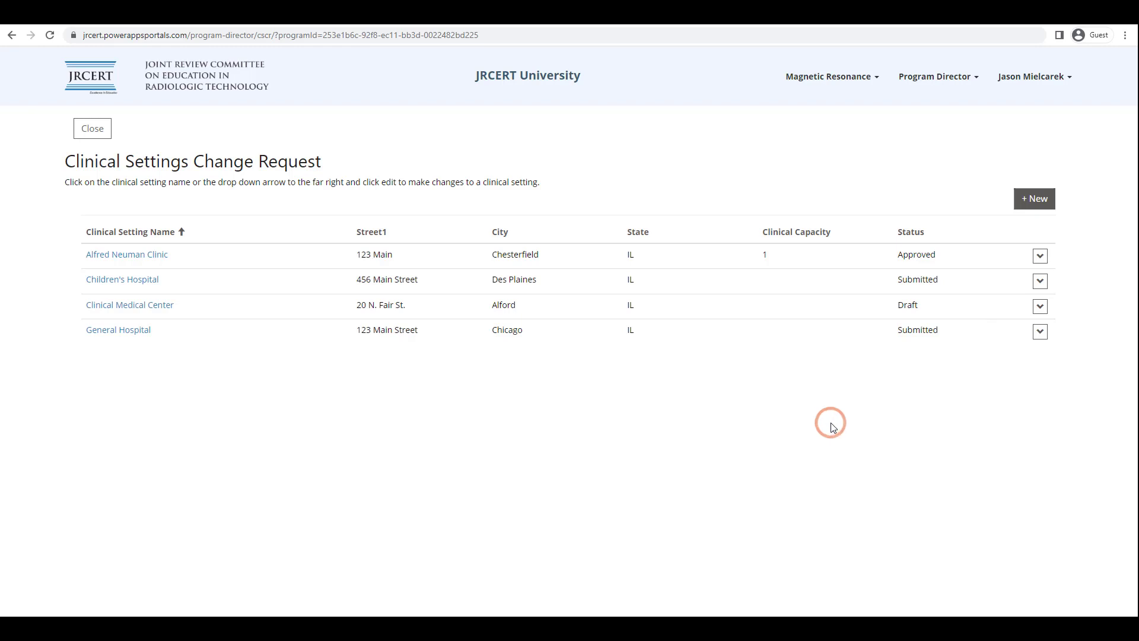
{"action": "mouse_move", "coordinate": [832, 427]}
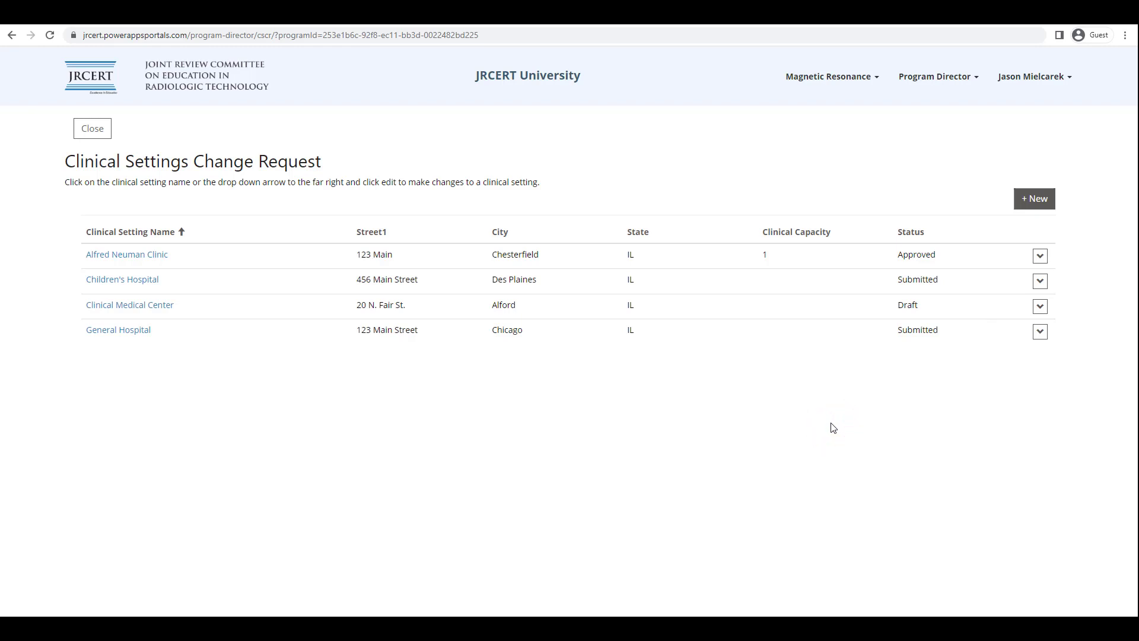